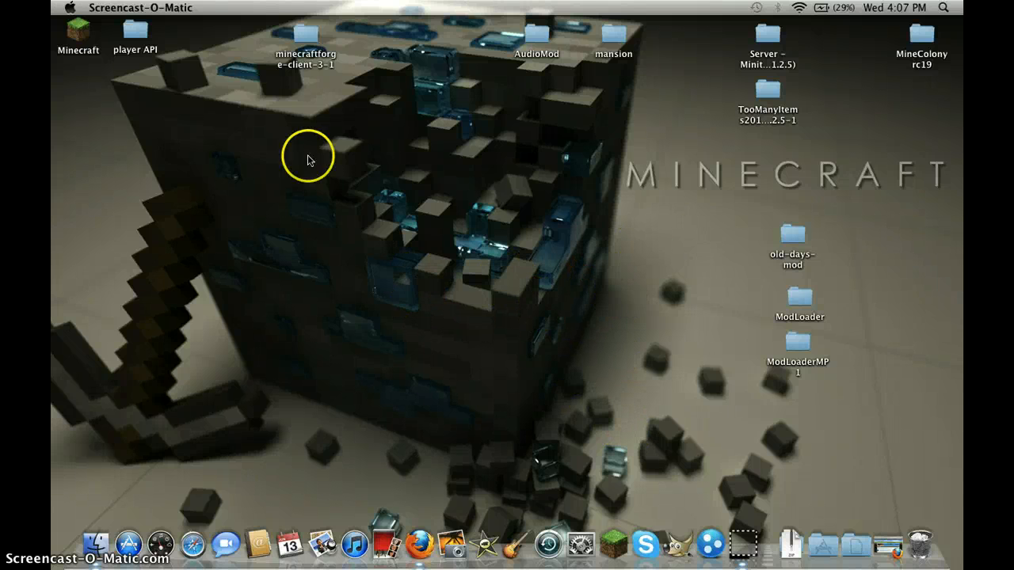
{"action": "mouse_move", "coordinate": [503, 194]}
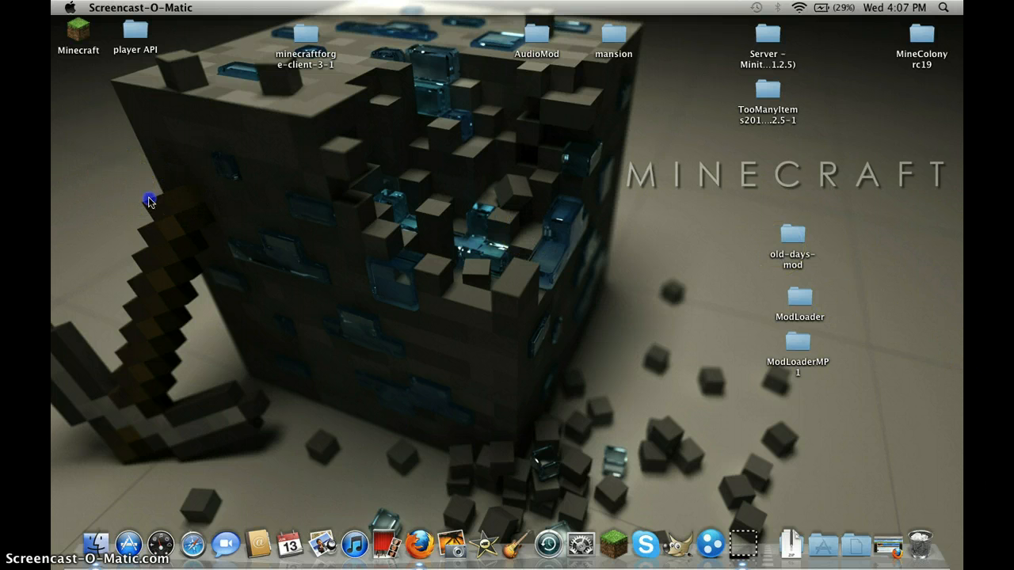
Step: Arrange windows on the desktop, then scroll the OldDays forum thread to its client download modules
{"action": "left_click_drag", "start_coordinate": [149, 198], "coordinate": [212, 259]}
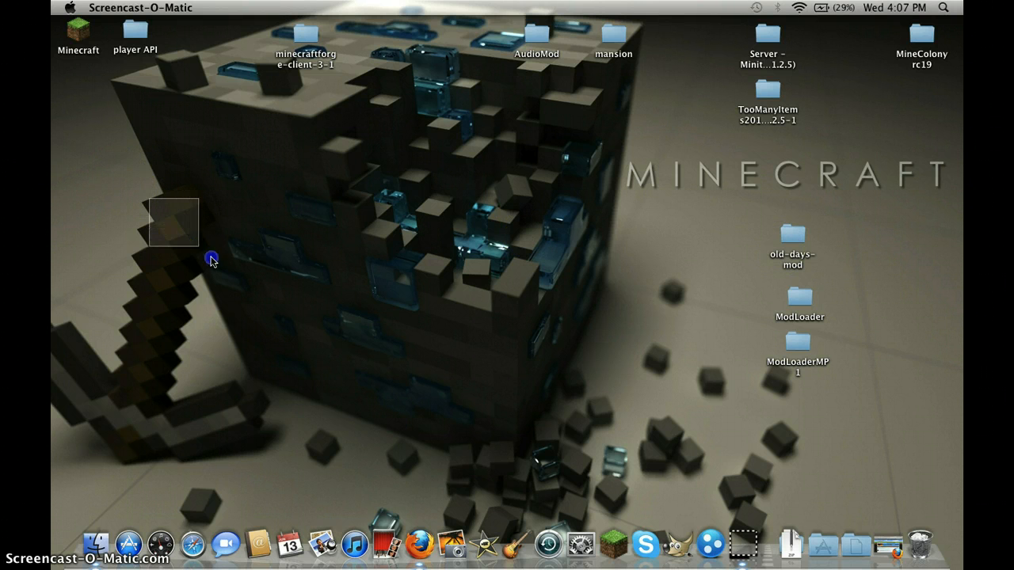
{"action": "left_click_drag", "start_coordinate": [212, 260], "coordinate": [331, 411]}
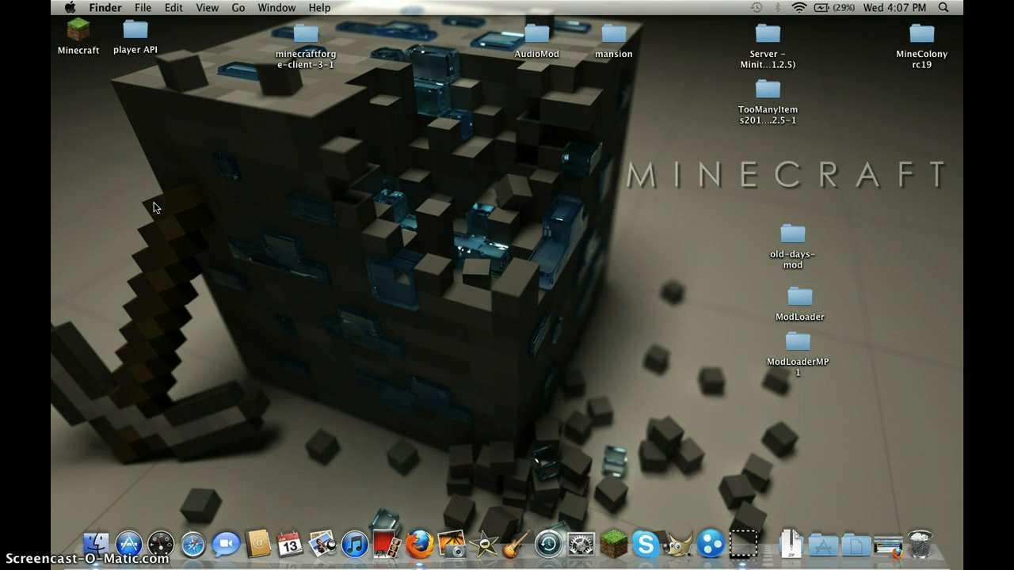
{"action": "left_click_drag", "start_coordinate": [156, 207], "coordinate": [331, 354]}
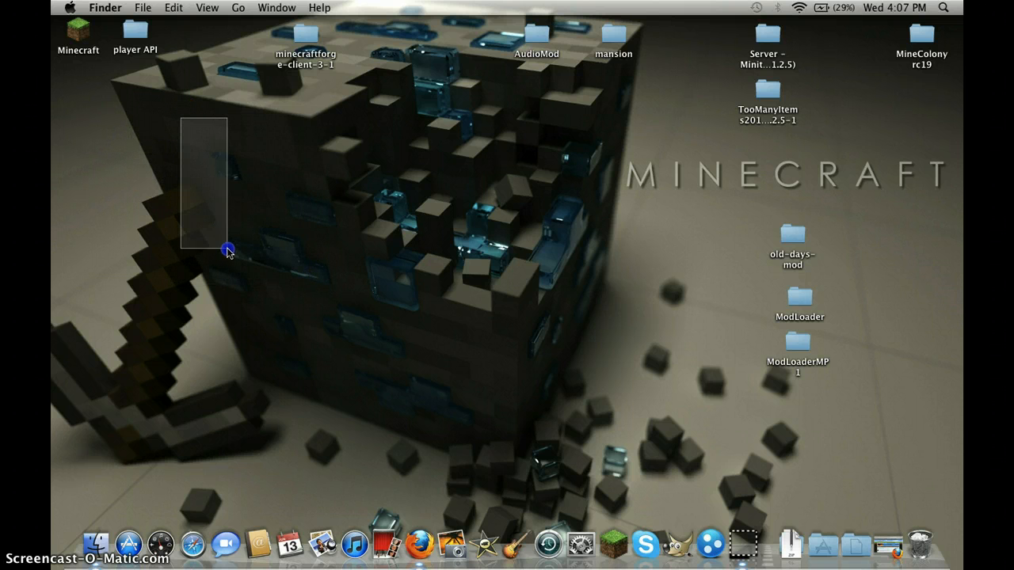
{"action": "left_click_drag", "start_coordinate": [229, 252], "coordinate": [361, 252]}
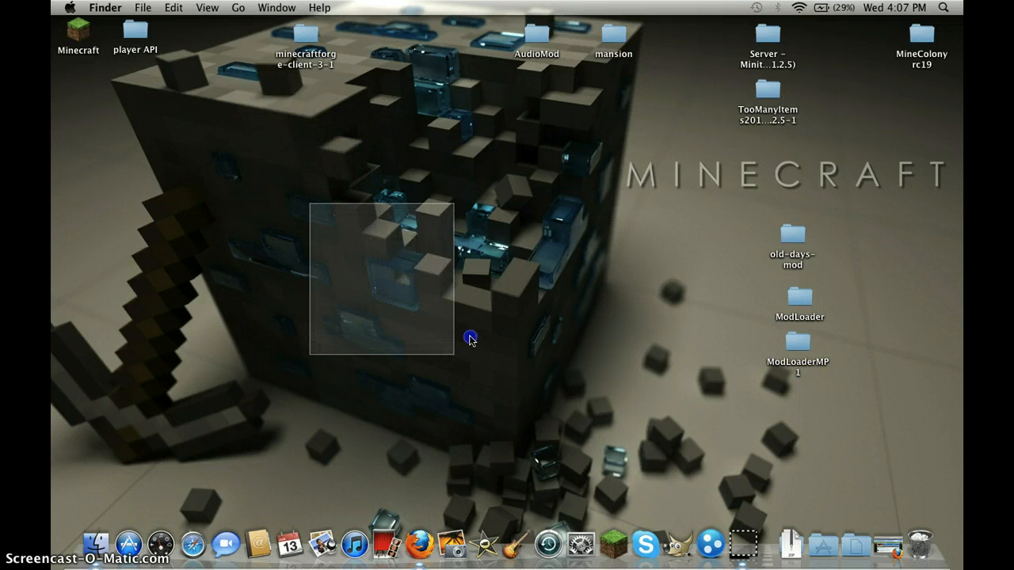
{"action": "left_click_drag", "start_coordinate": [470, 339], "coordinate": [472, 346]}
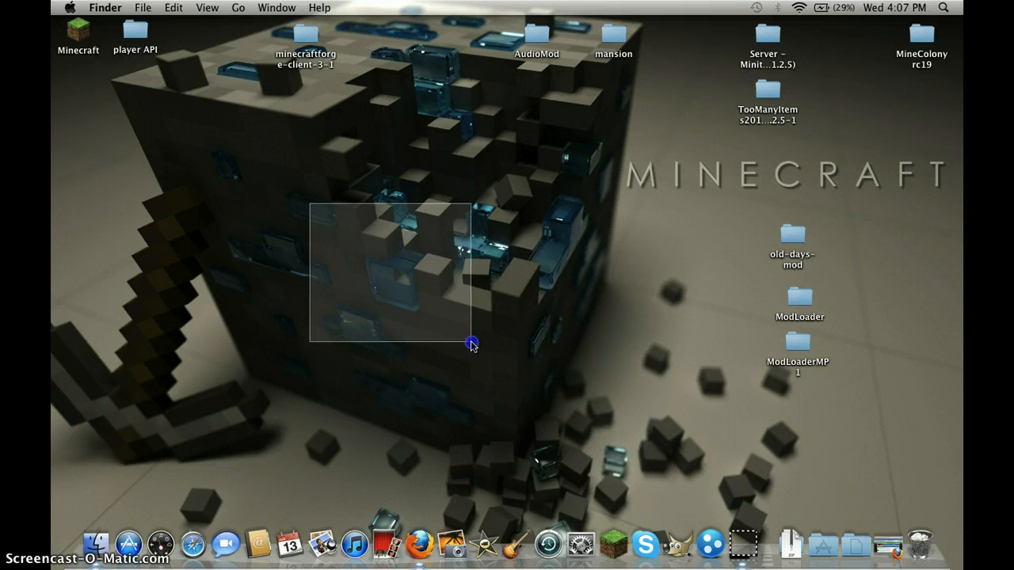
{"action": "left_click_drag", "start_coordinate": [471, 343], "coordinate": [329, 214]}
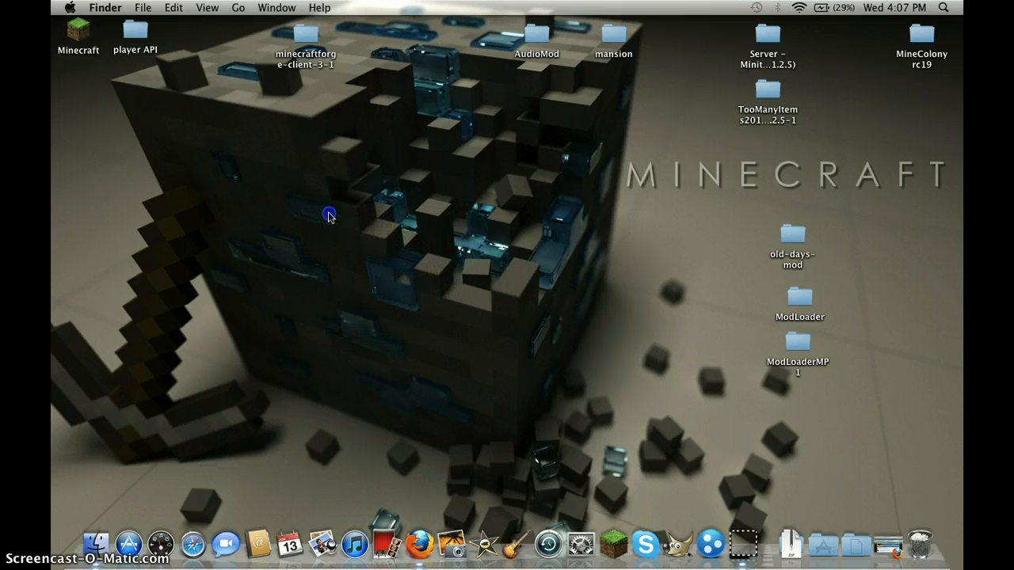
{"action": "left_click_drag", "start_coordinate": [329, 214], "coordinate": [461, 345]}
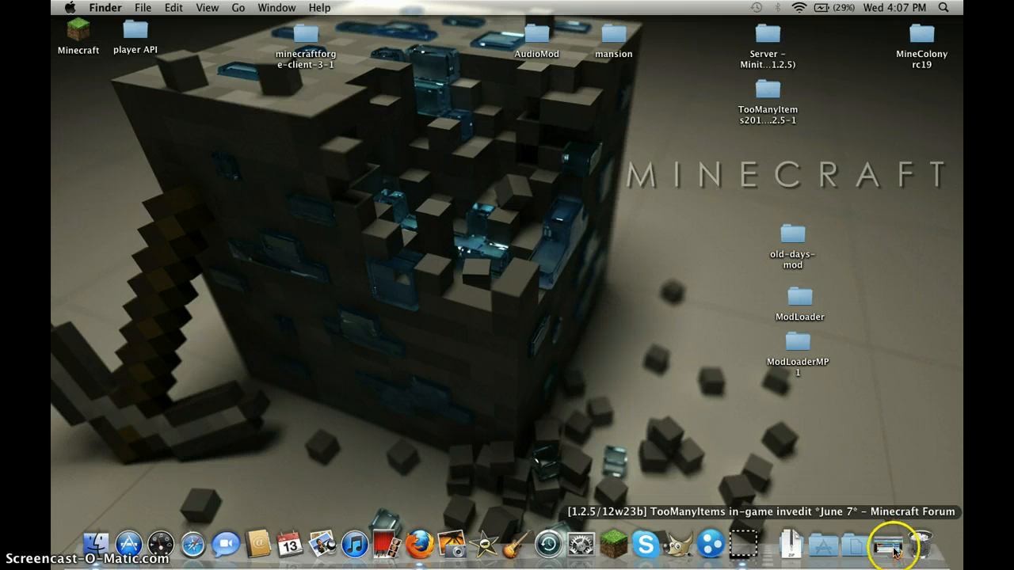
{"action": "left_click", "coordinate": [887, 545]}
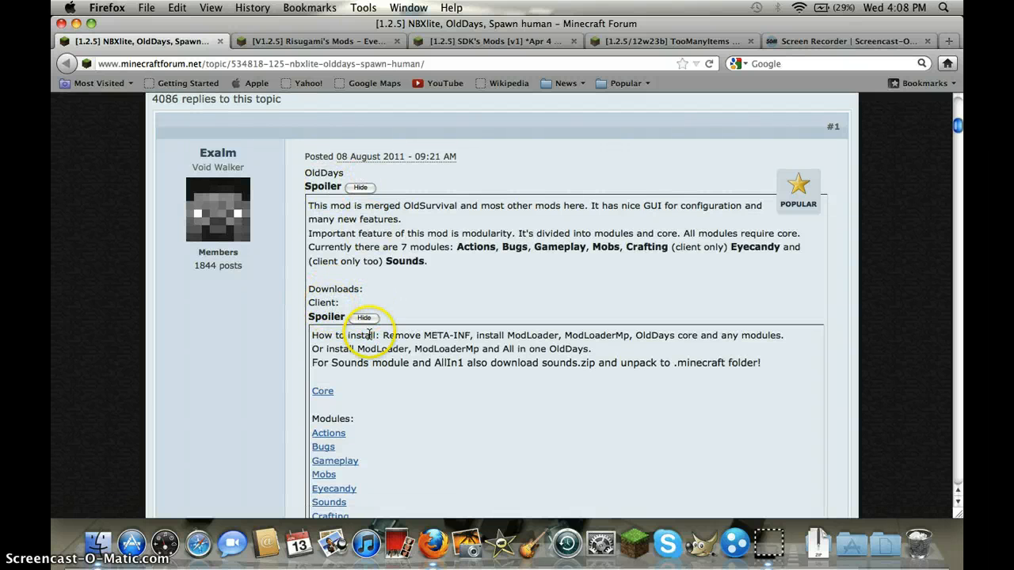
{"action": "scroll", "scroll_direction": "down", "scroll_amount": 3}
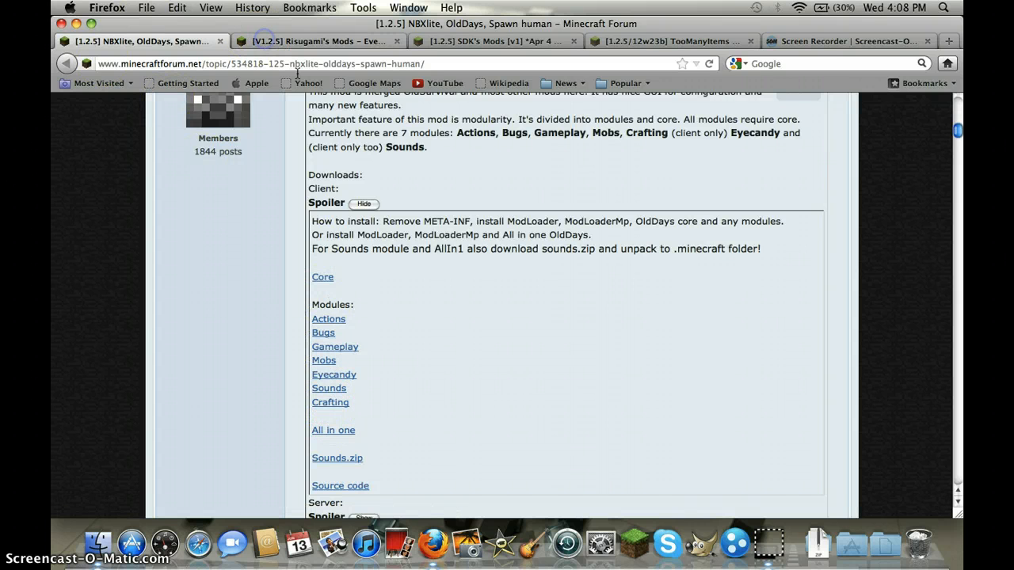
Step: Switch to the Risugami's Mods thread showing the ModLoader 1.2.5 downloads
{"action": "left_click", "coordinate": [315, 40]}
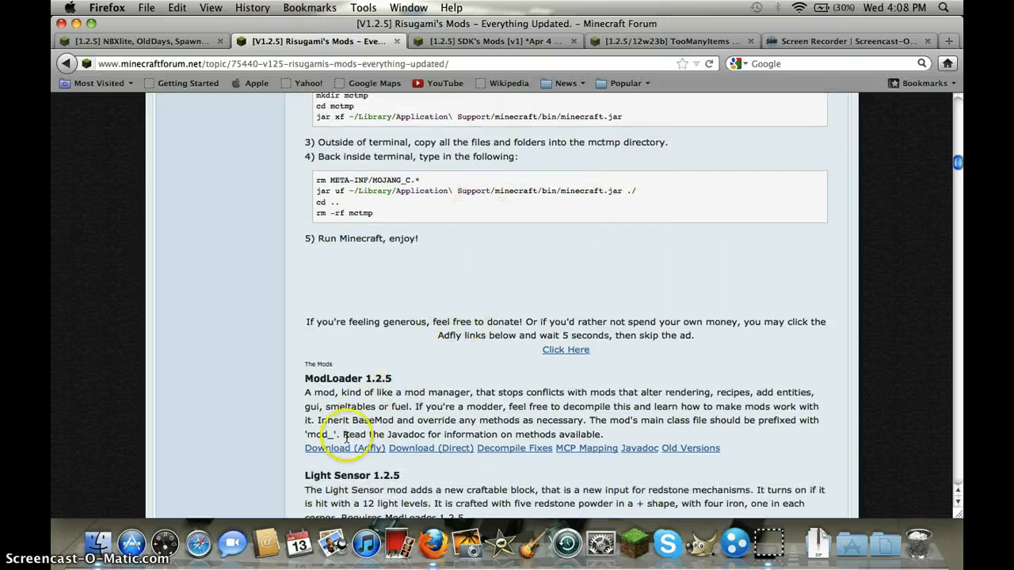
{"action": "mouse_move", "coordinate": [565, 349]}
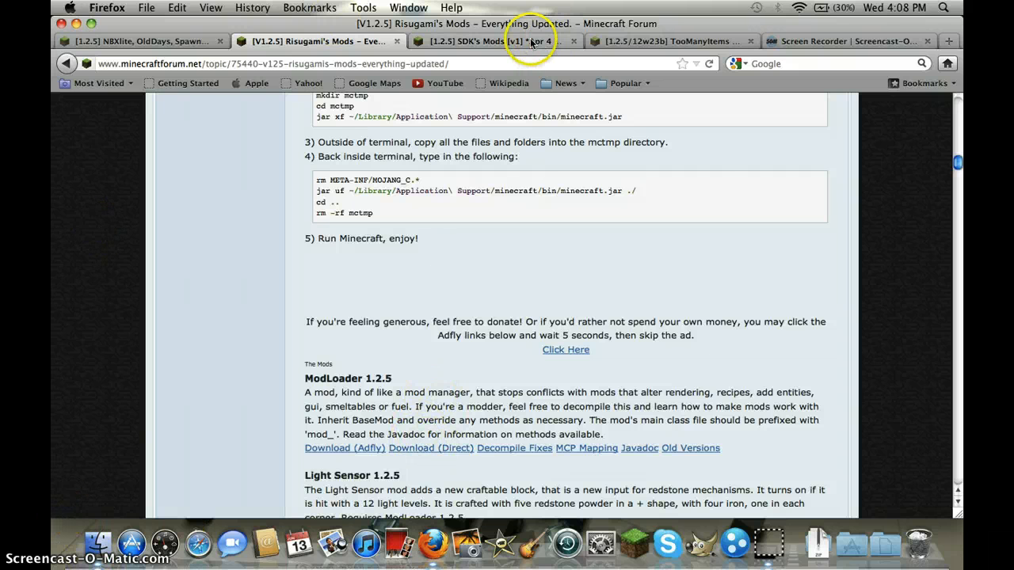
Step: Scroll the SDK's Mods thread to the 1.2.5 and 1.2.4 ModLoaderMP client and server links
{"action": "left_click", "coordinate": [491, 41]}
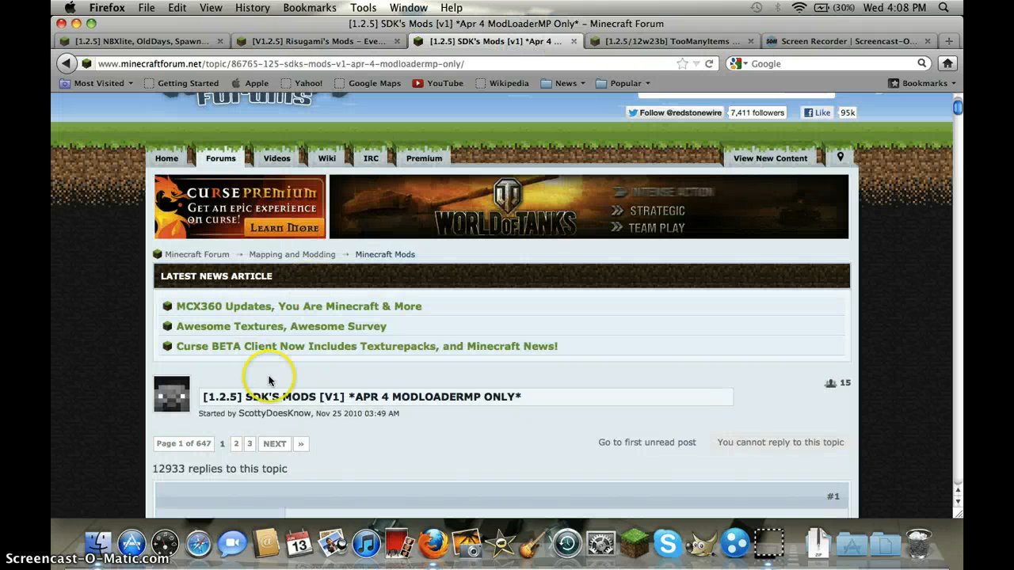
{"action": "scroll", "scroll_direction": "down", "scroll_amount": 3}
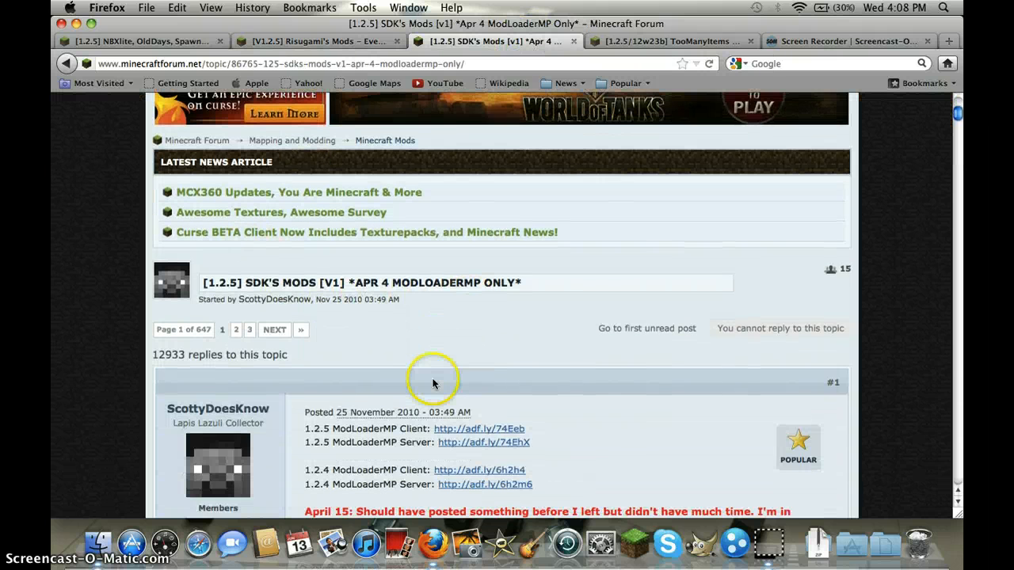
{"action": "scroll", "scroll_direction": "down", "scroll_amount": 3}
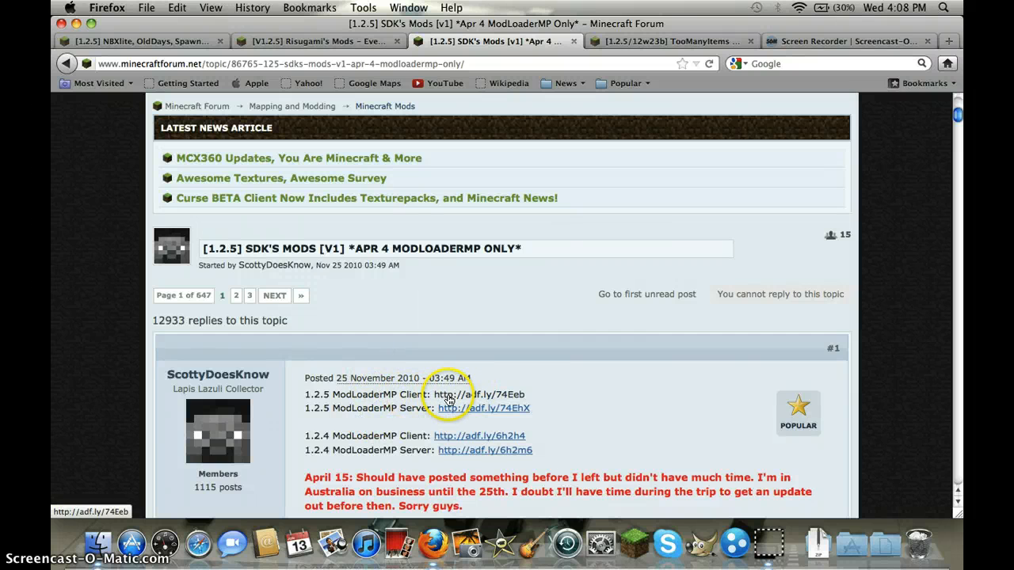
{"action": "scroll", "scroll_direction": "down", "scroll_amount": 3}
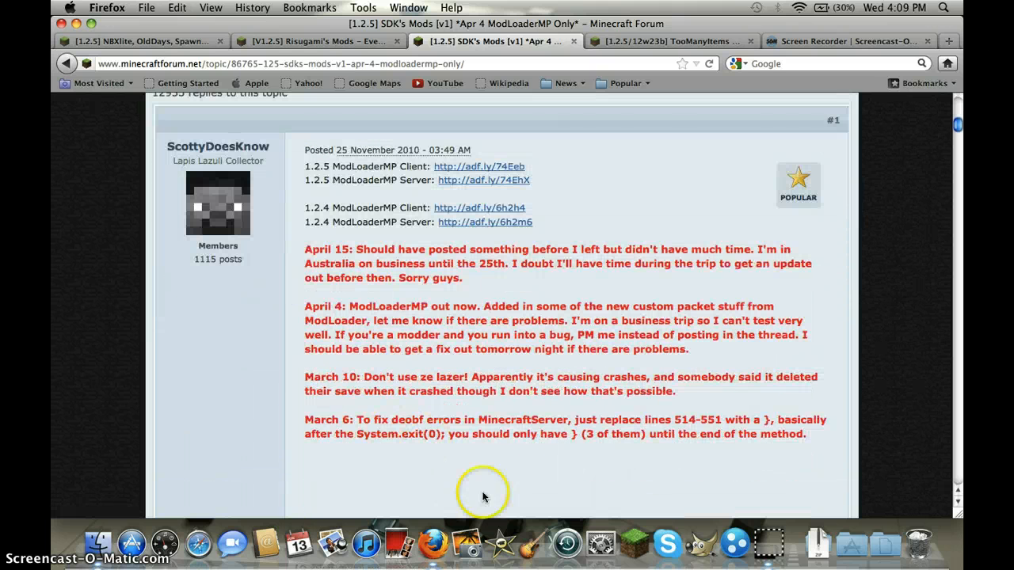
{"action": "mouse_move", "coordinate": [633, 523]}
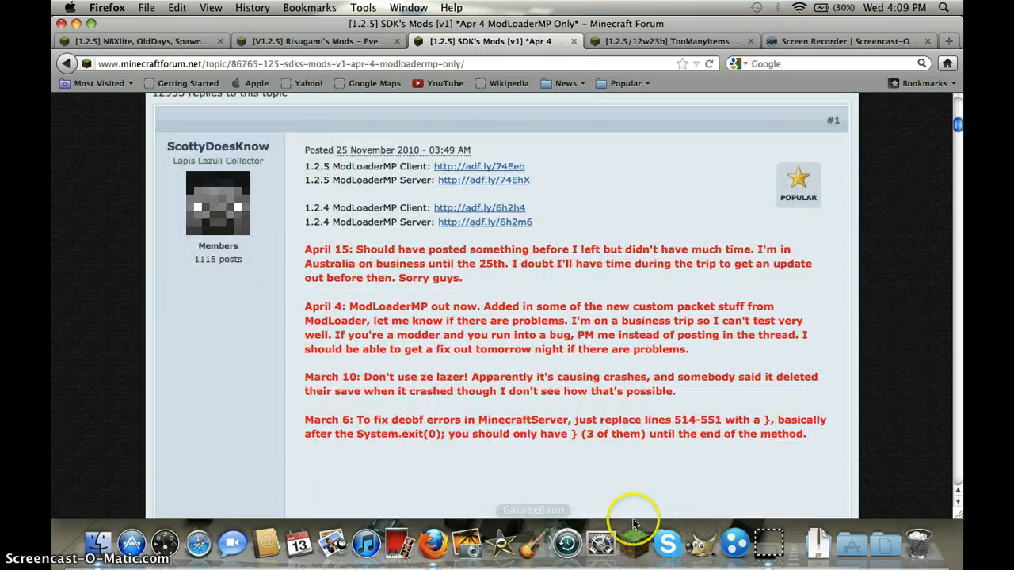
{"action": "mouse_move", "coordinate": [640, 42]}
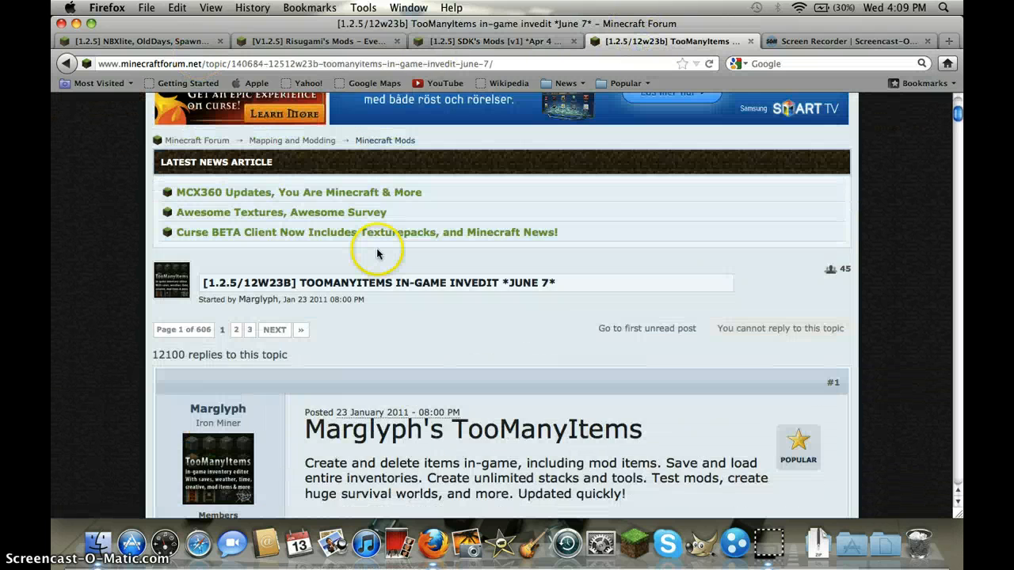
Step: Scroll through the TooManyItems thread's updates and Troubleshooting sections
{"action": "scroll", "scroll_direction": "down", "scroll_amount": 3}
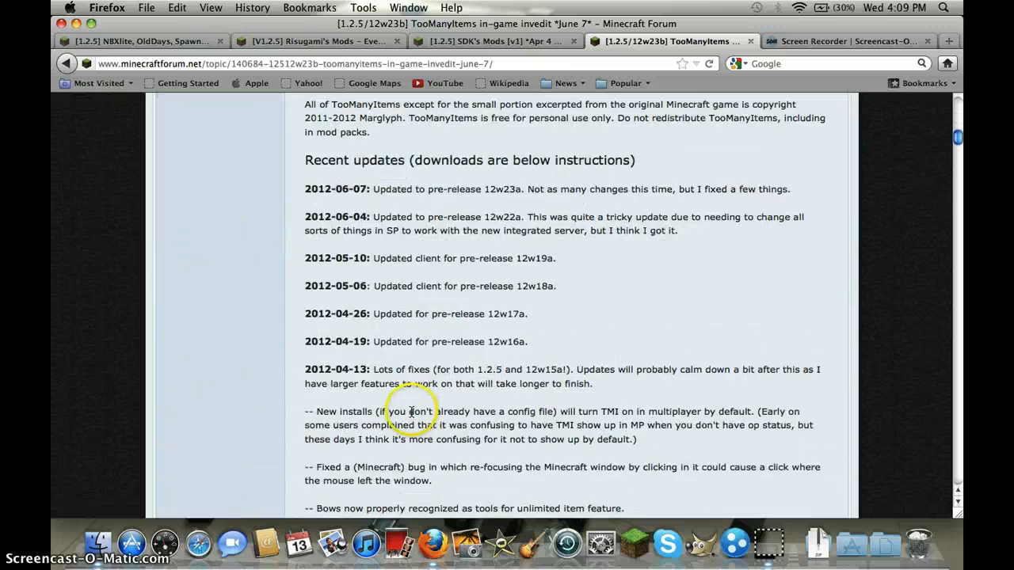
{"action": "scroll", "scroll_direction": "down", "scroll_amount": 3}
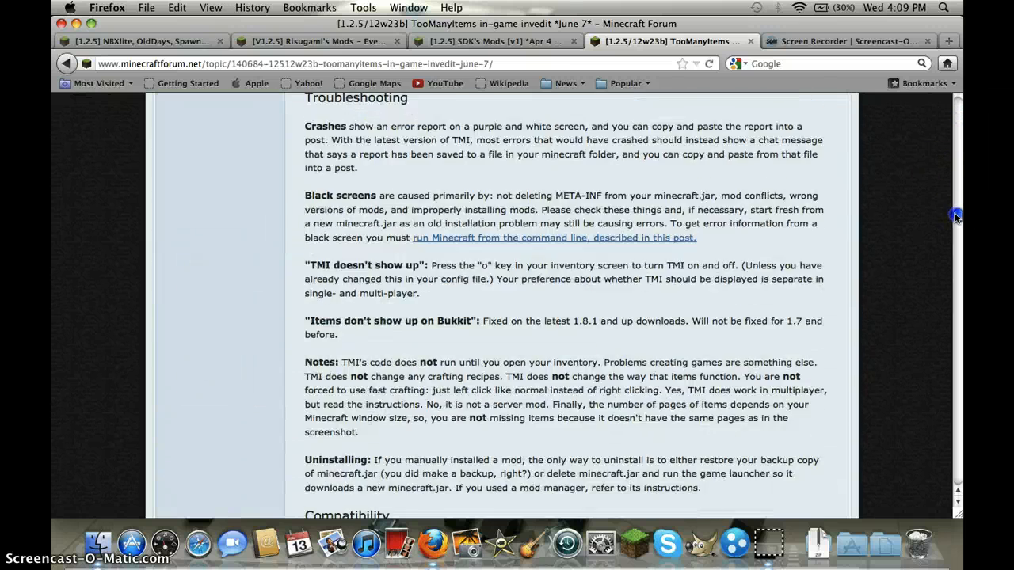
{"action": "scroll", "scroll_direction": "down", "scroll_amount": 3}
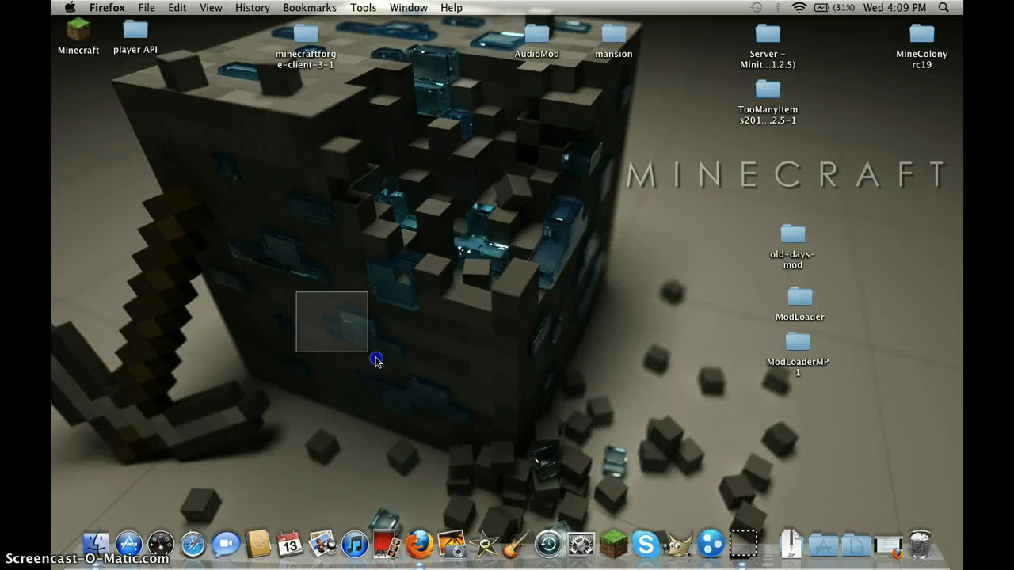
Step: Open a Finder window on the home folder and close the ModLoader window
{"action": "left_click", "coordinate": [784, 307]}
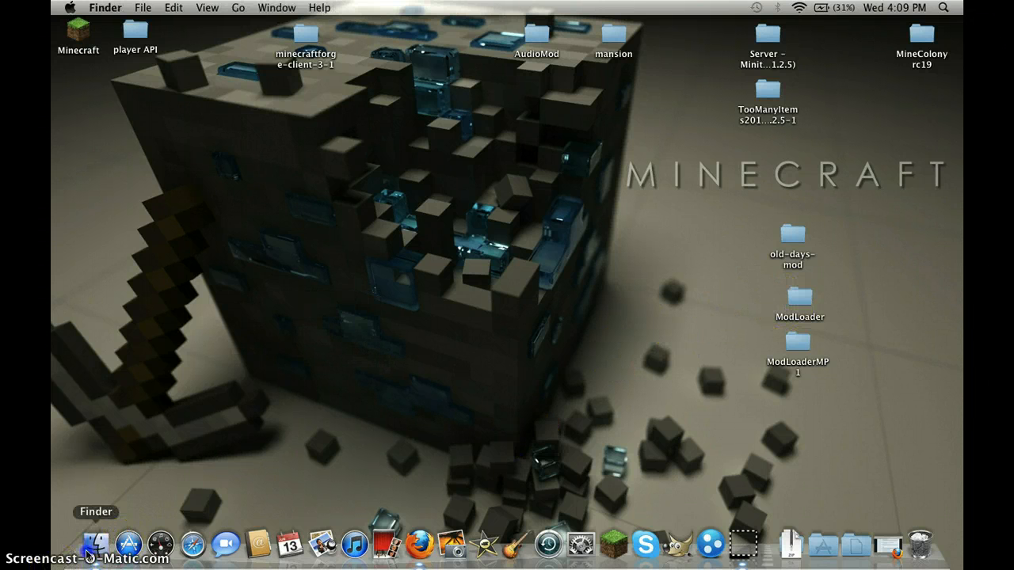
{"action": "left_click", "coordinate": [97, 544]}
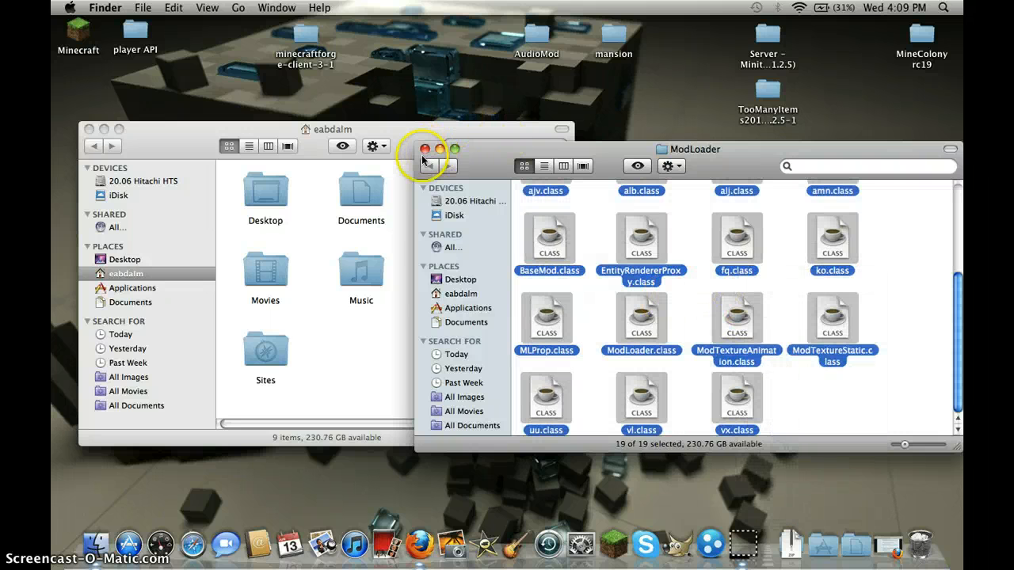
{"action": "left_click", "coordinate": [426, 149]}
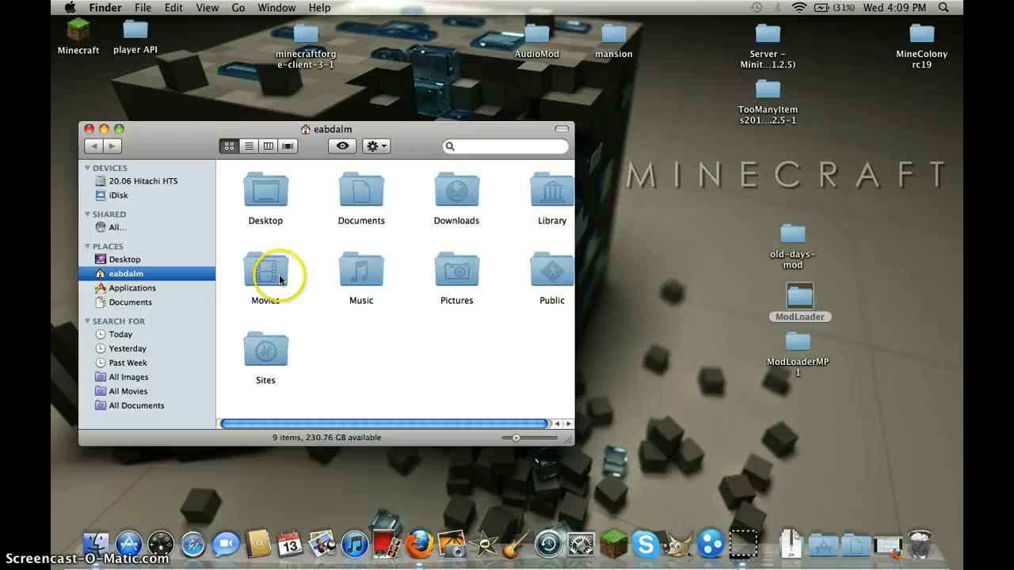
{"action": "mouse_move", "coordinate": [552, 236]}
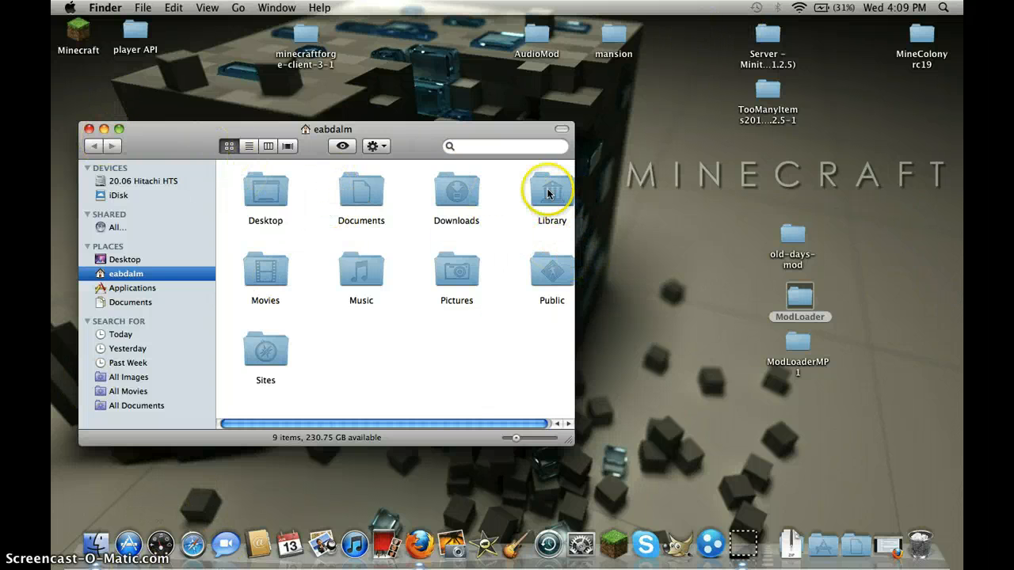
Step: Go into minecraft's bin folder and select minecraft.jar
{"action": "double_click", "coordinate": [551, 188]}
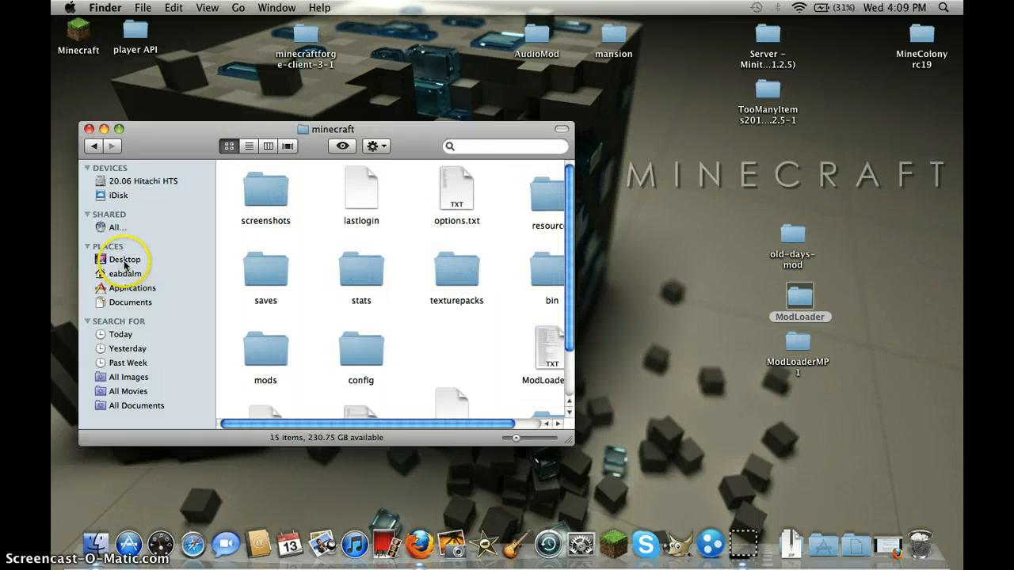
{"action": "mouse_move", "coordinate": [403, 270]}
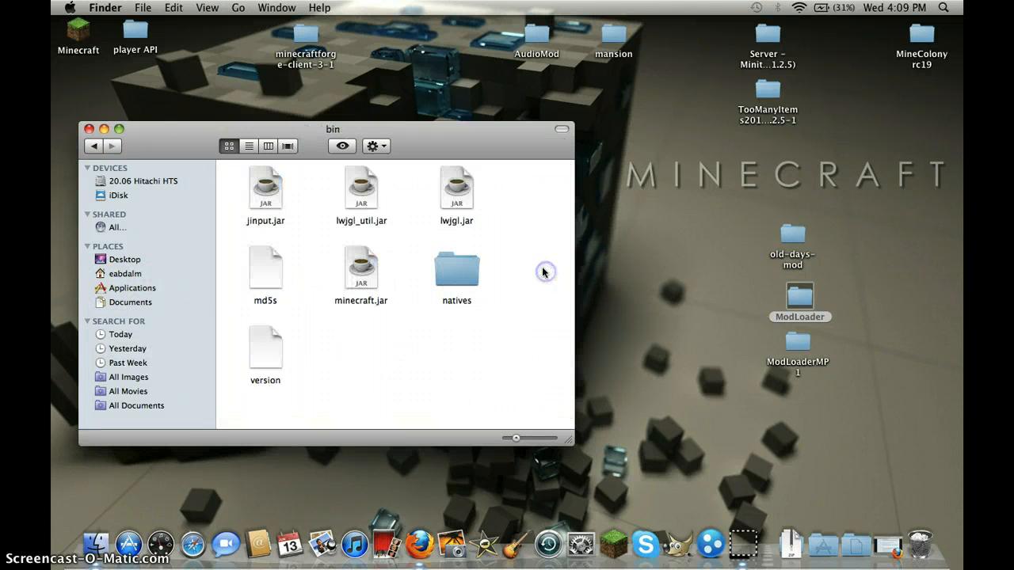
{"action": "left_click", "coordinate": [361, 268]}
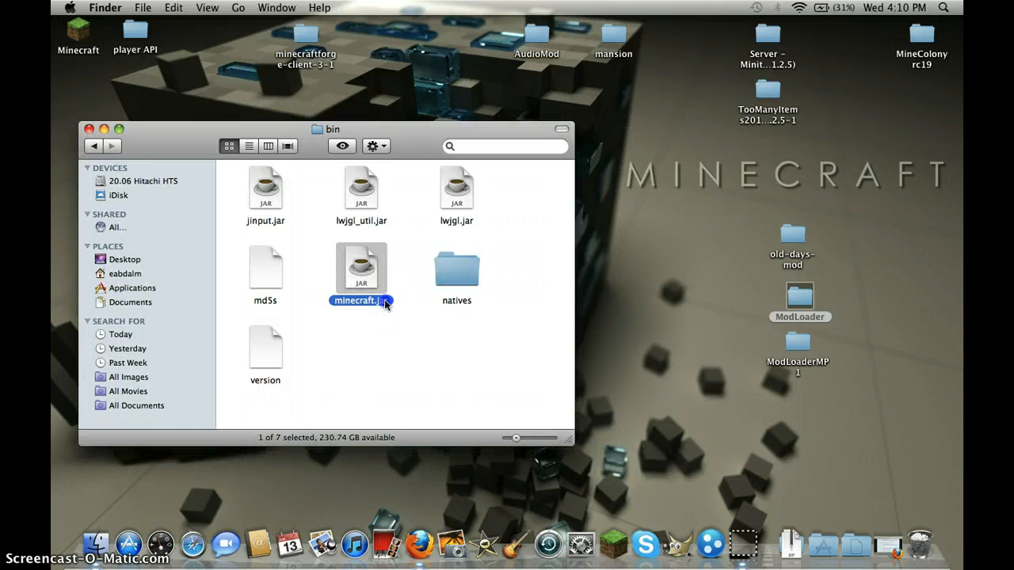
Step: Rename minecraft.jar to minecraft.jar.zip, confirming the .zip extension, and extract the archive
{"action": "left_click", "coordinate": [360, 300]}
{"action": "type", "text": ".zi"}
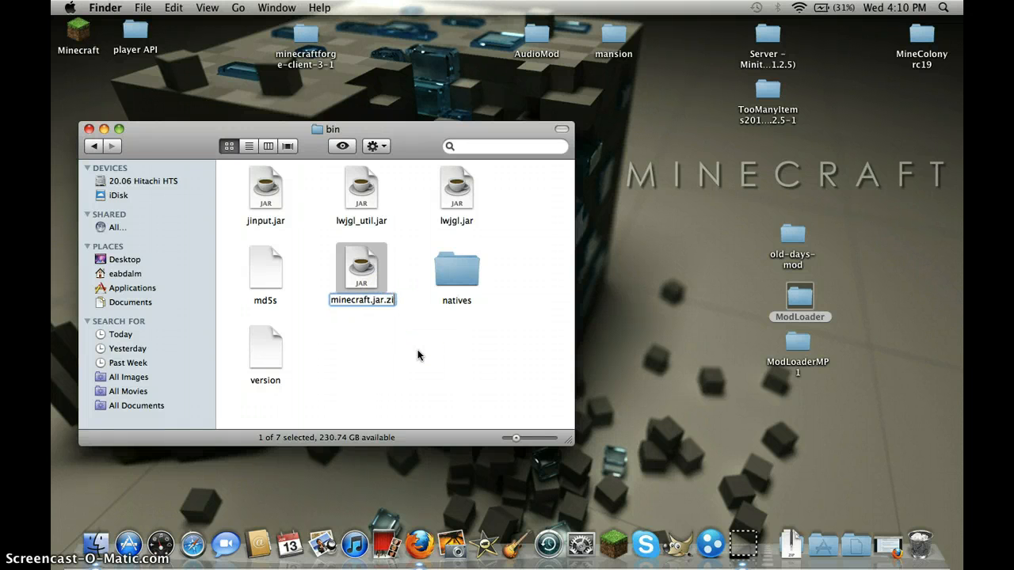
{"action": "key", "text": "Return"}
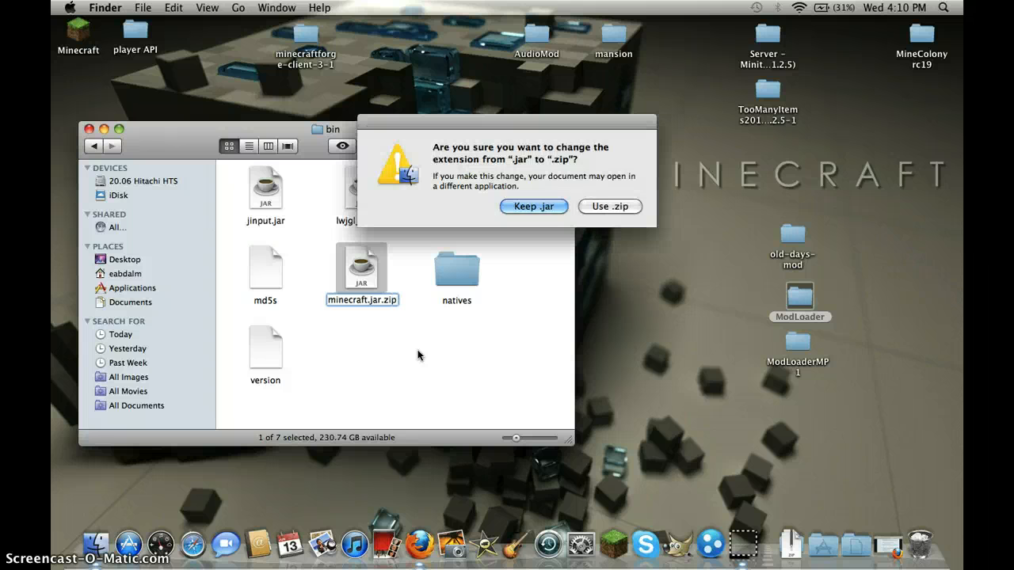
{"action": "left_click", "coordinate": [608, 206]}
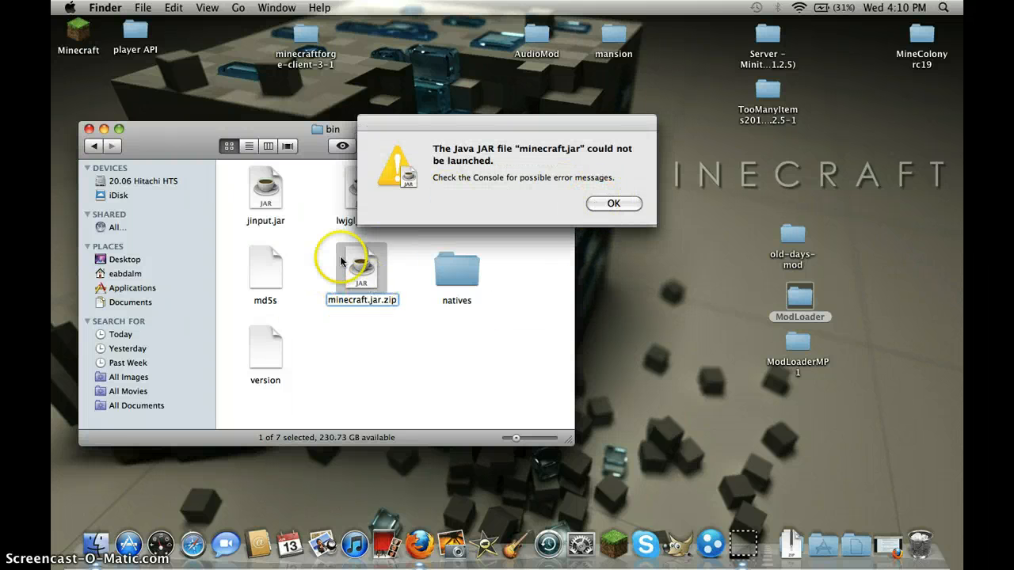
{"action": "left_click", "coordinate": [612, 203]}
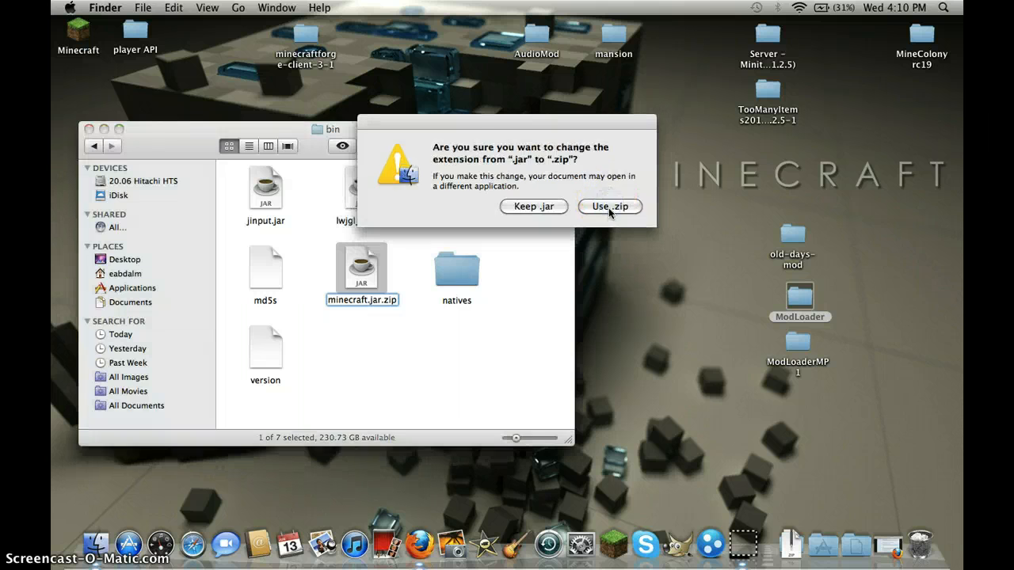
{"action": "left_click", "coordinate": [609, 205]}
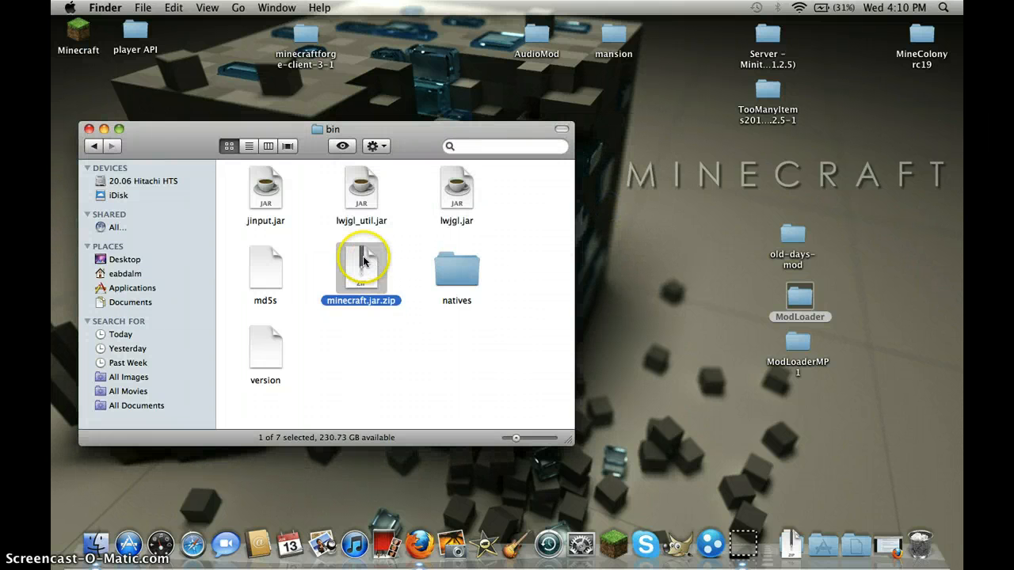
{"action": "double_click", "coordinate": [361, 269]}
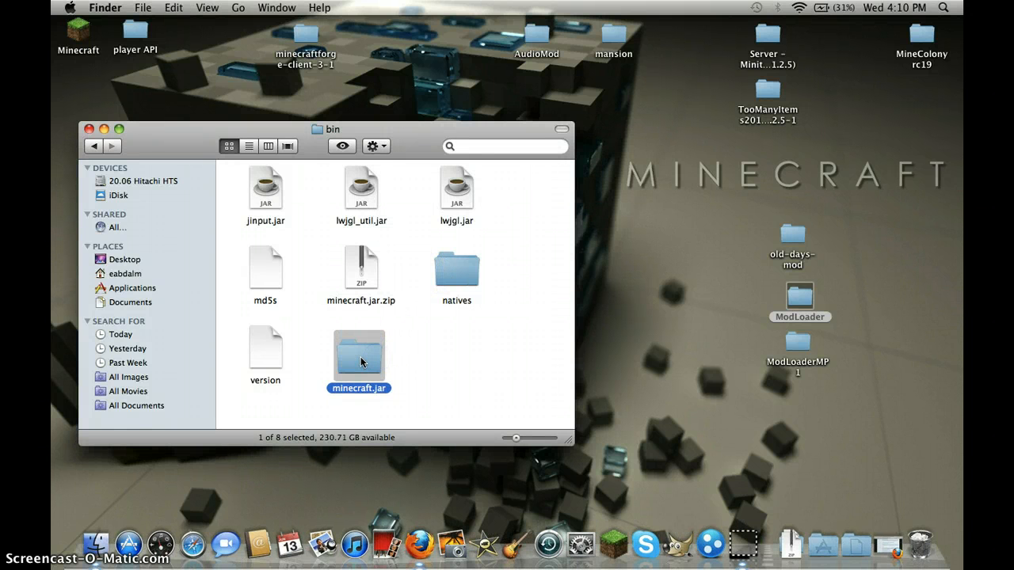
Step: Open the extracted minecraft.jar folder in list view and move META-INF to the Trash
{"action": "double_click", "coordinate": [359, 353]}
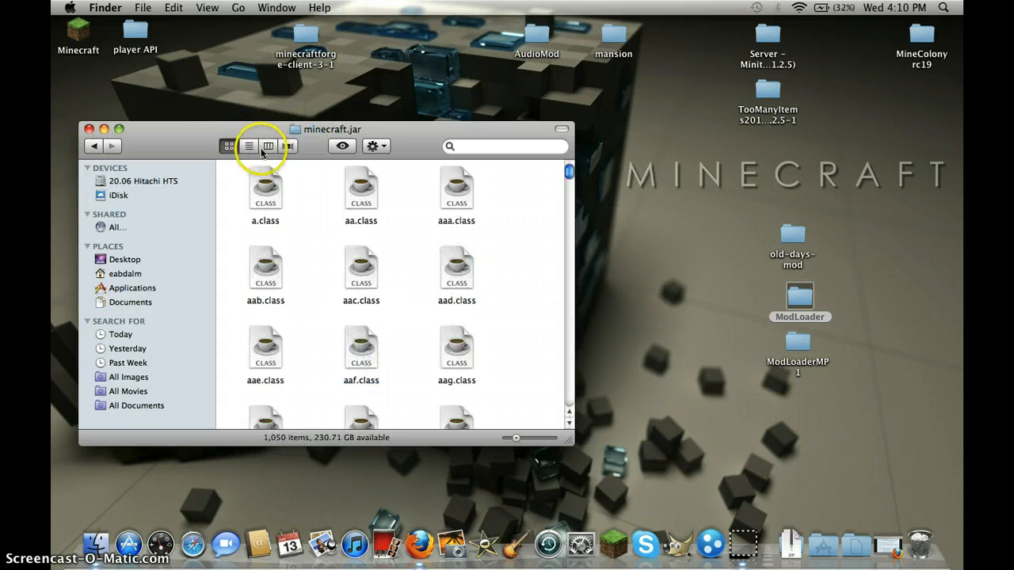
{"action": "left_click", "coordinate": [249, 146]}
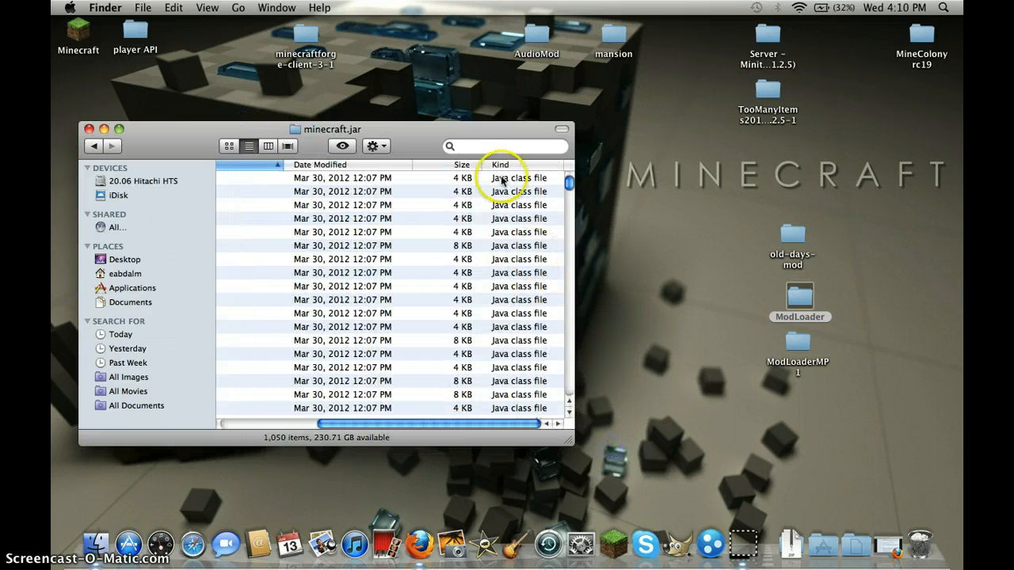
{"action": "left_click", "coordinate": [320, 164]}
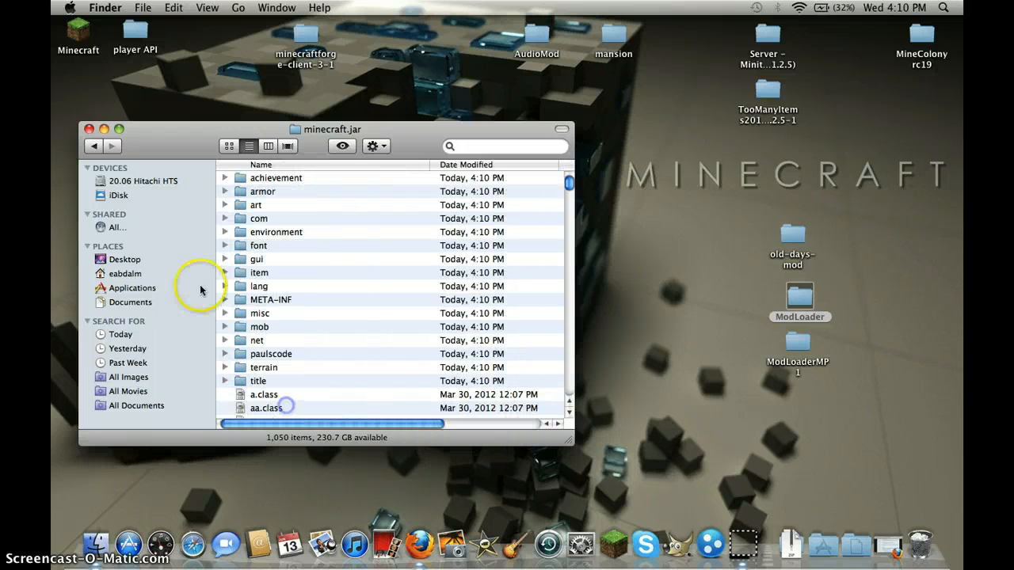
{"action": "left_click", "coordinate": [271, 300]}
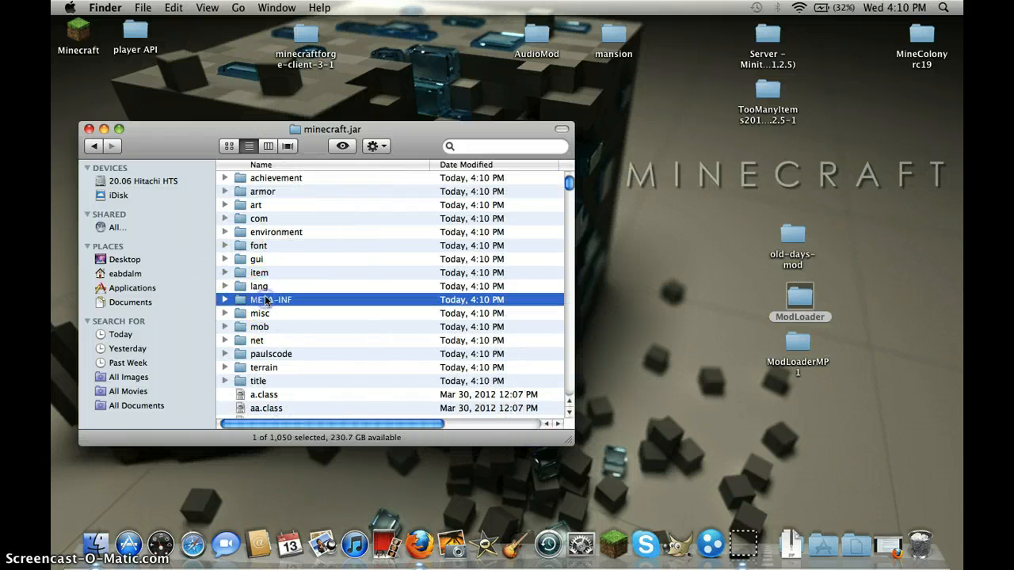
{"action": "mouse_move", "coordinate": [319, 310]}
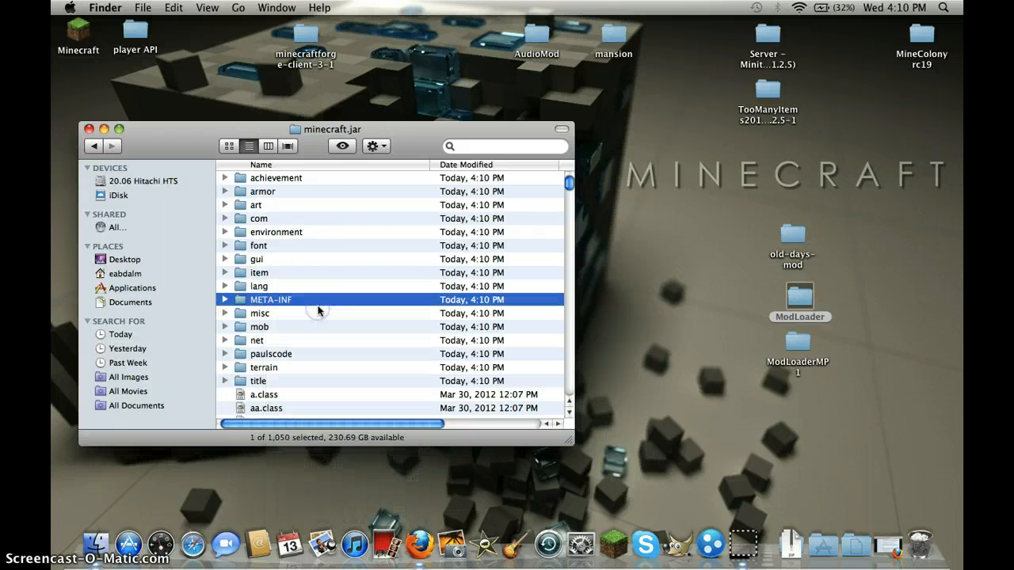
{"action": "left_click", "coordinate": [228, 146]}
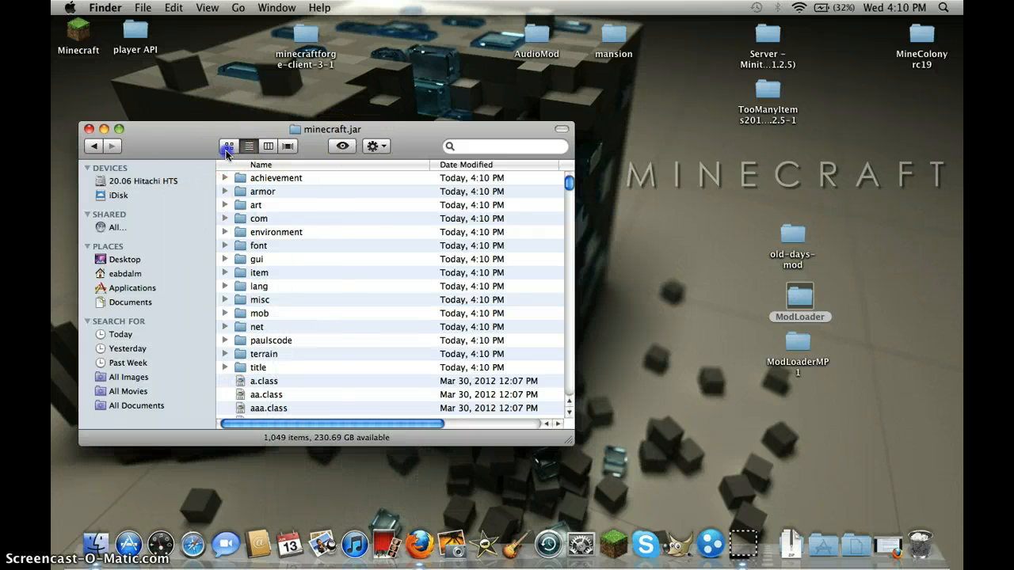
{"action": "left_click", "coordinate": [228, 145]}
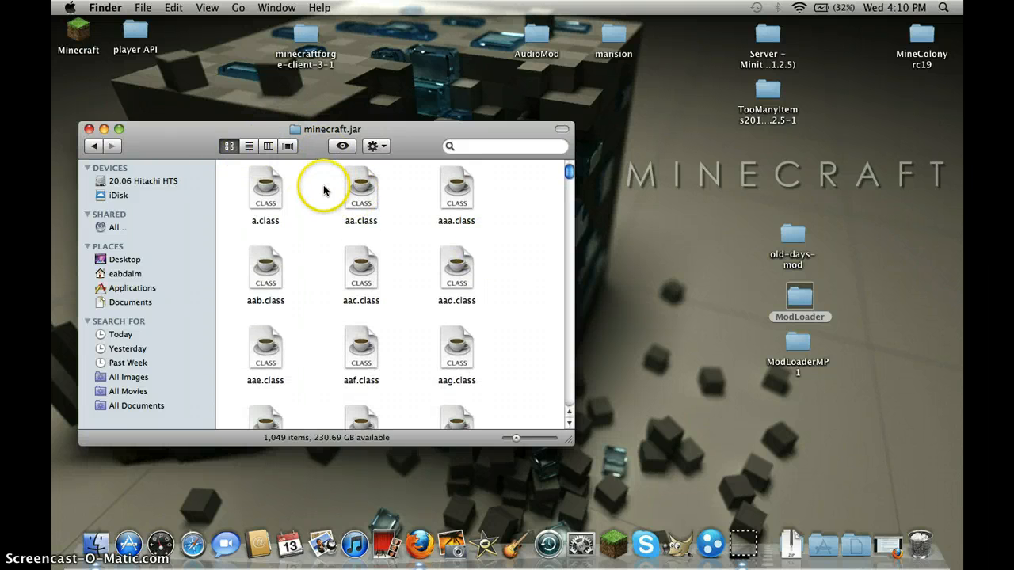
Step: Paste the ModLoader class files into minecraft.jar, replacing all existing copies
{"action": "right_click", "coordinate": [323, 190]}
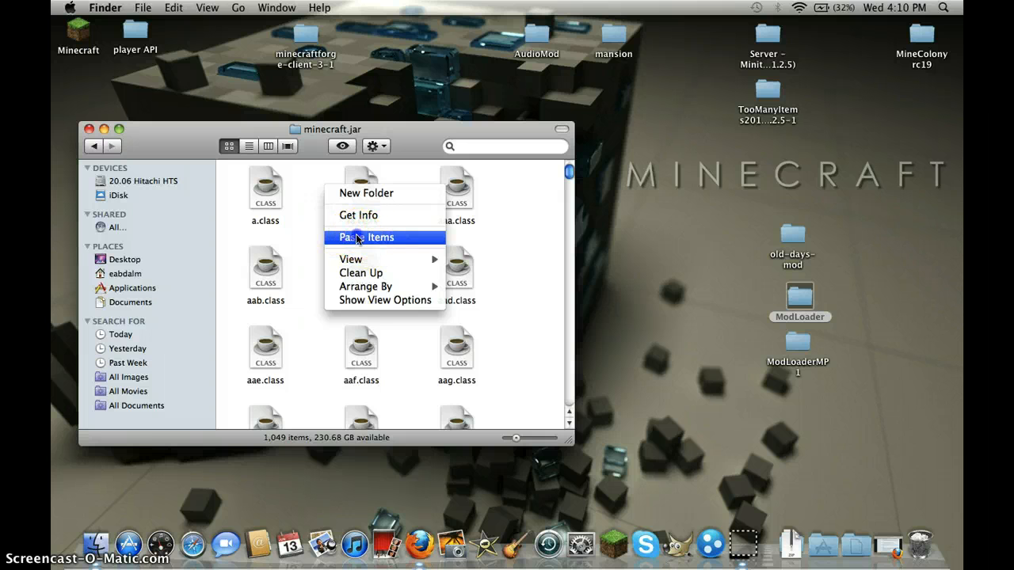
{"action": "left_click", "coordinate": [365, 236]}
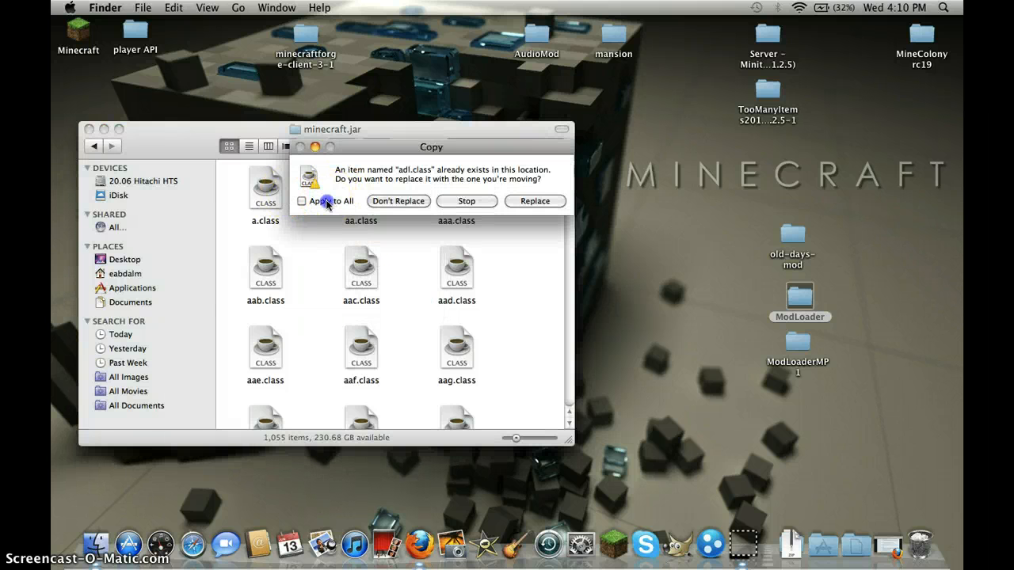
{"action": "left_click", "coordinate": [535, 201]}
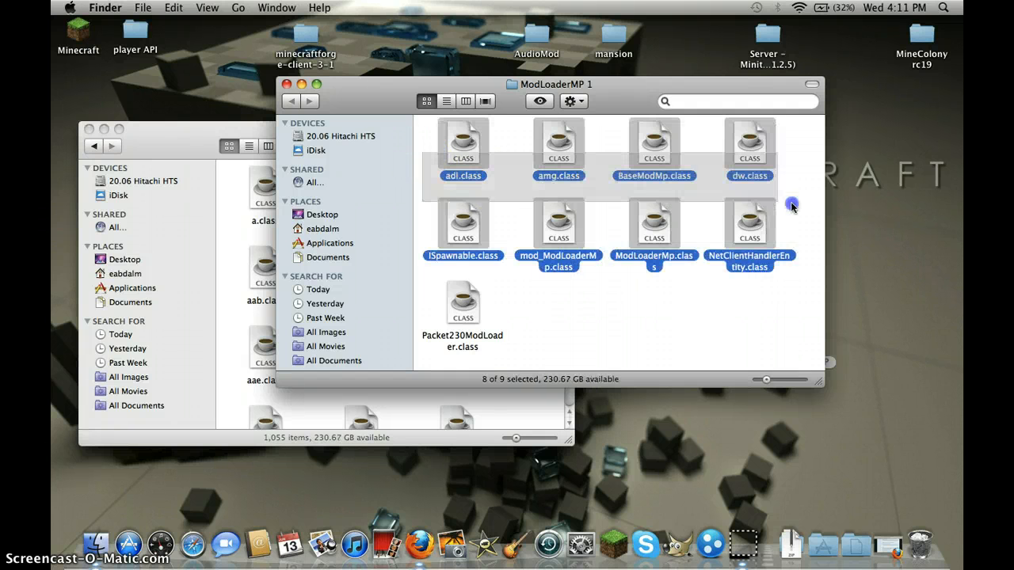
Step: Paste the ModLoaderMP class files into minecraft.jar, replacing existing files
{"action": "right_click", "coordinate": [558, 221]}
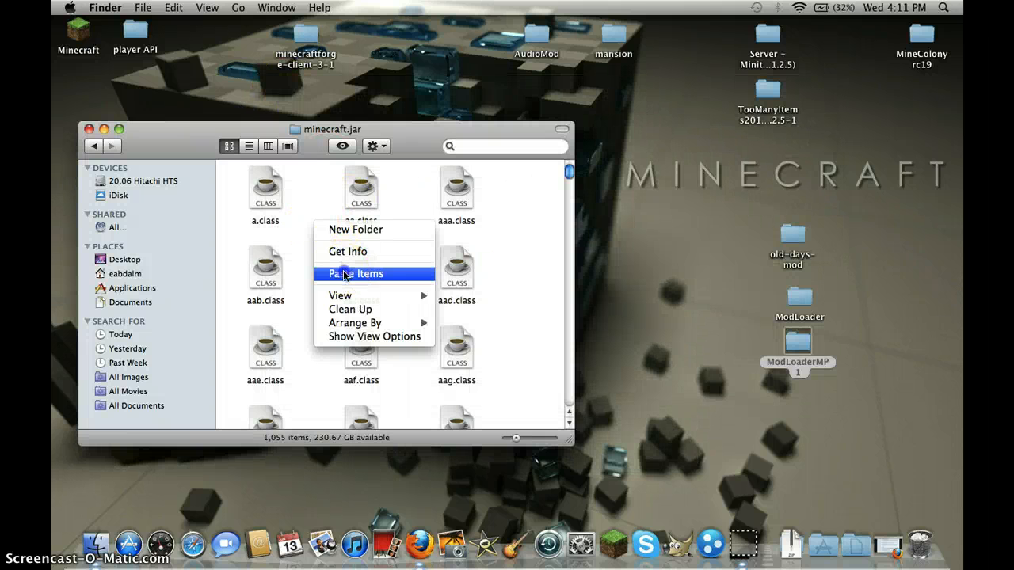
{"action": "left_click", "coordinate": [355, 273]}
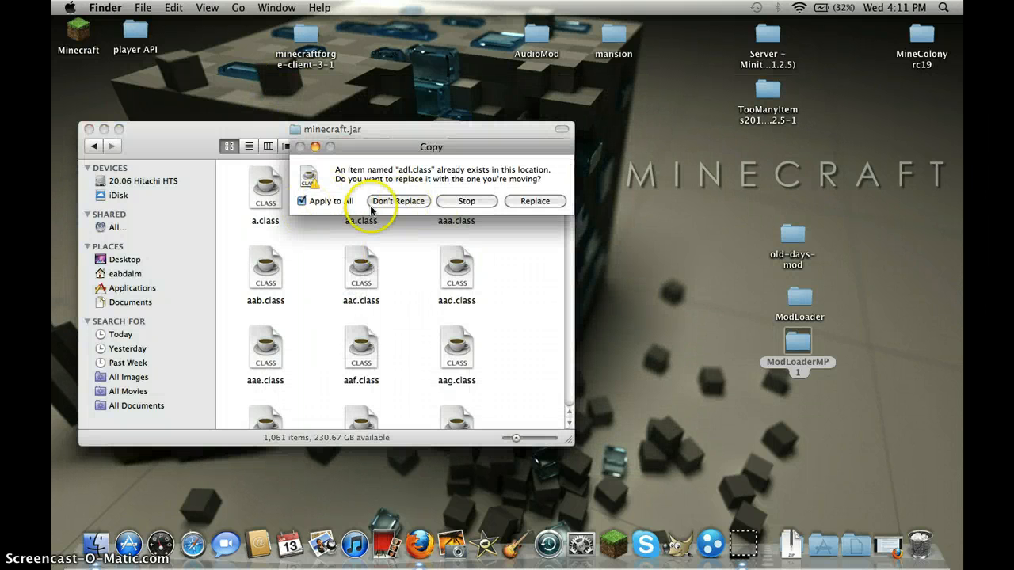
{"action": "left_click", "coordinate": [399, 201]}
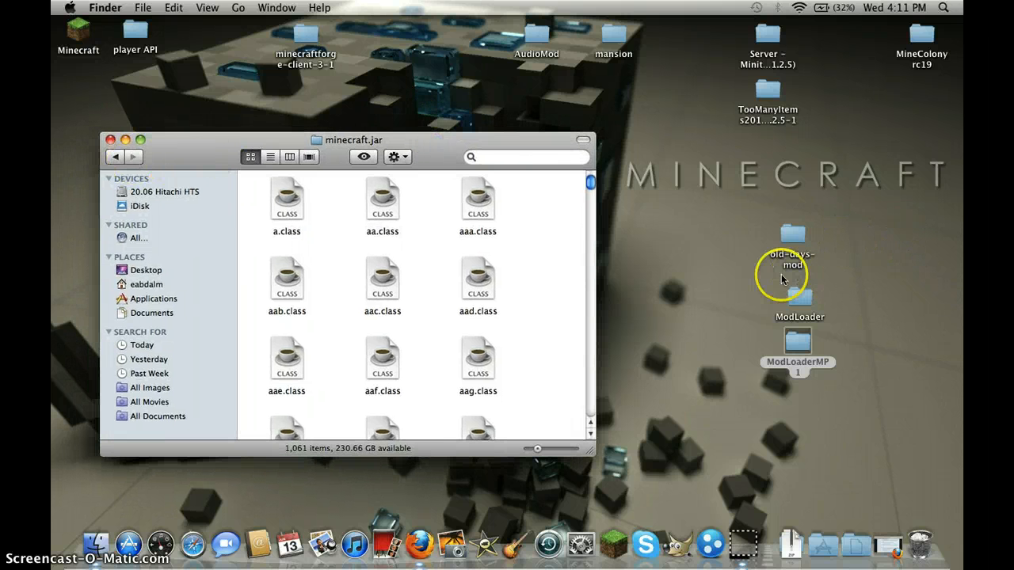
Step: Copy all old-days-mod files into minecraft.jar, replacing duplicates (1,085 items)
{"action": "double_click", "coordinate": [791, 265]}
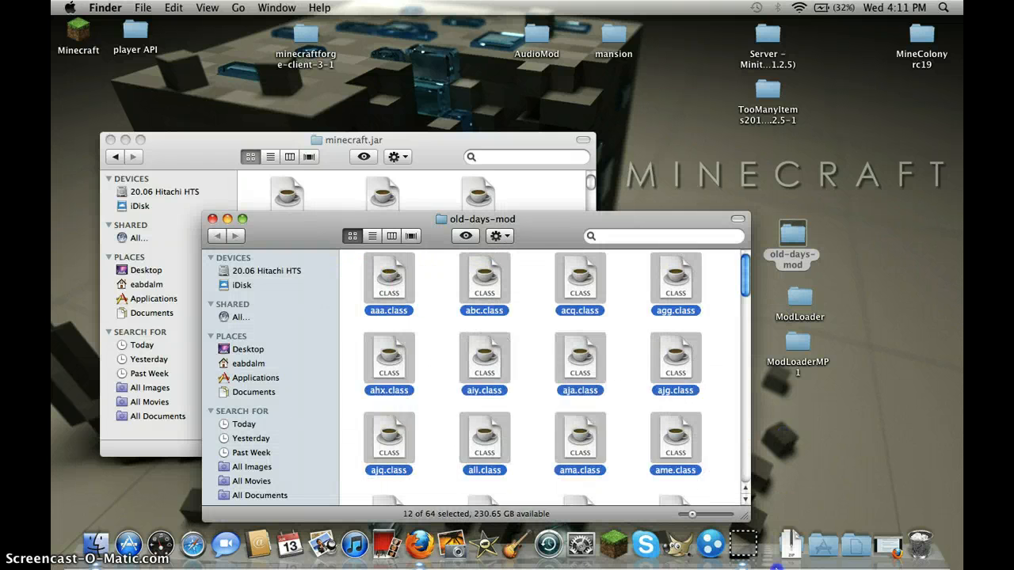
{"action": "scroll", "scroll_direction": "down", "scroll_amount": 3}
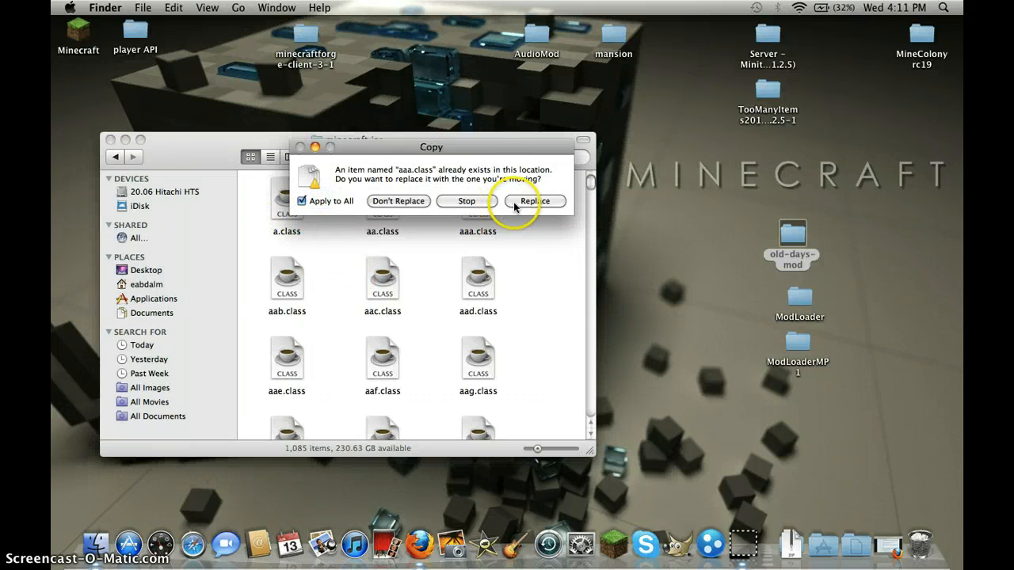
{"action": "left_click", "coordinate": [534, 201]}
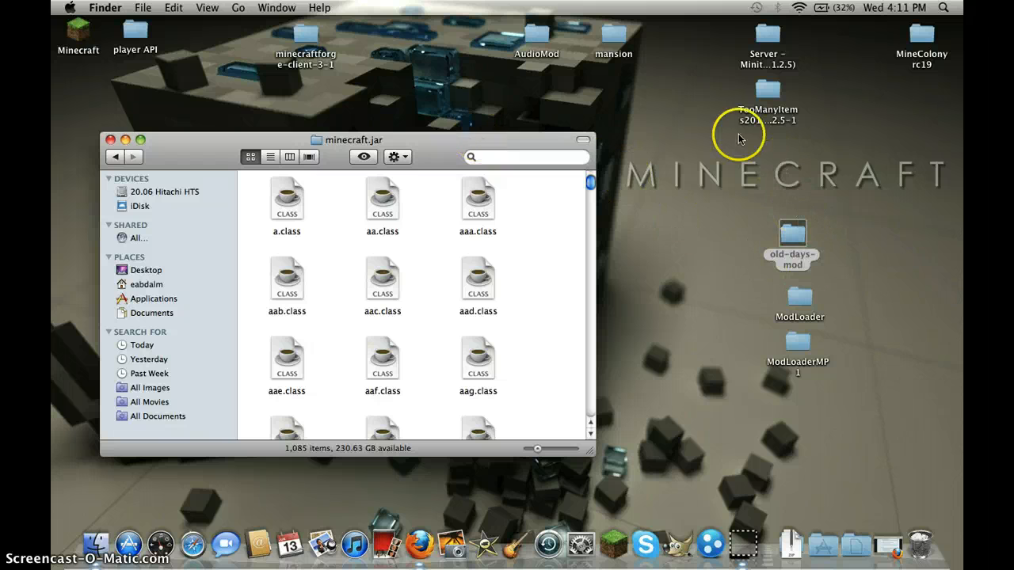
Step: Paste the TooManyItems class files into minecraft.jar, bringing it to 1,106 items
{"action": "double_click", "coordinate": [766, 115]}
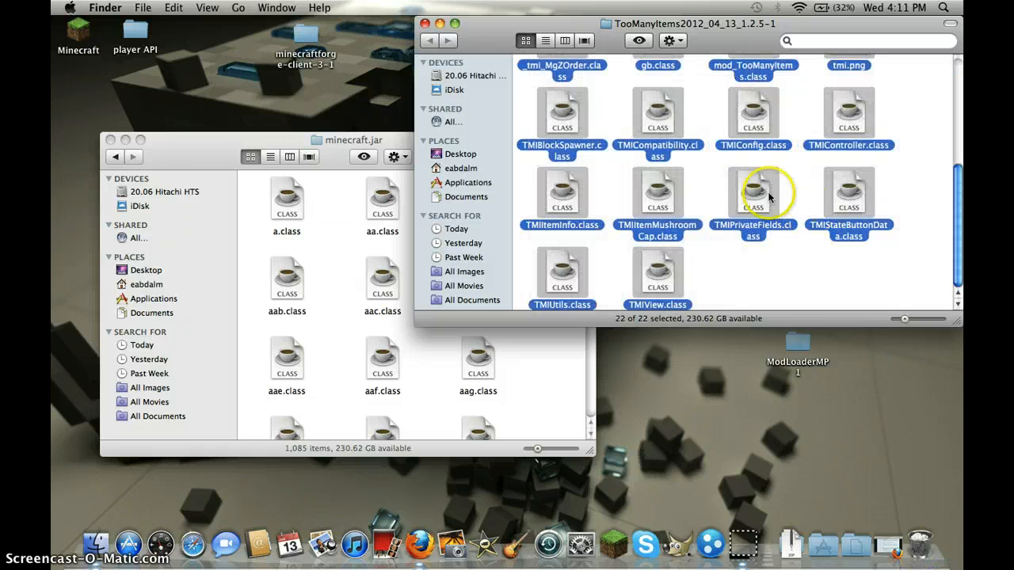
{"action": "right_click", "coordinate": [752, 194]}
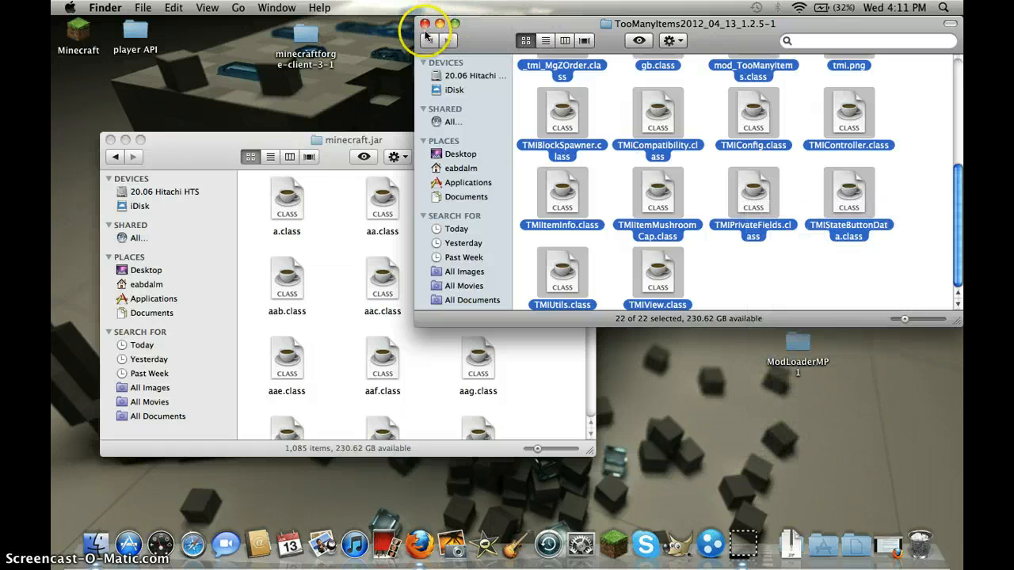
{"action": "right_click", "coordinate": [428, 226]}
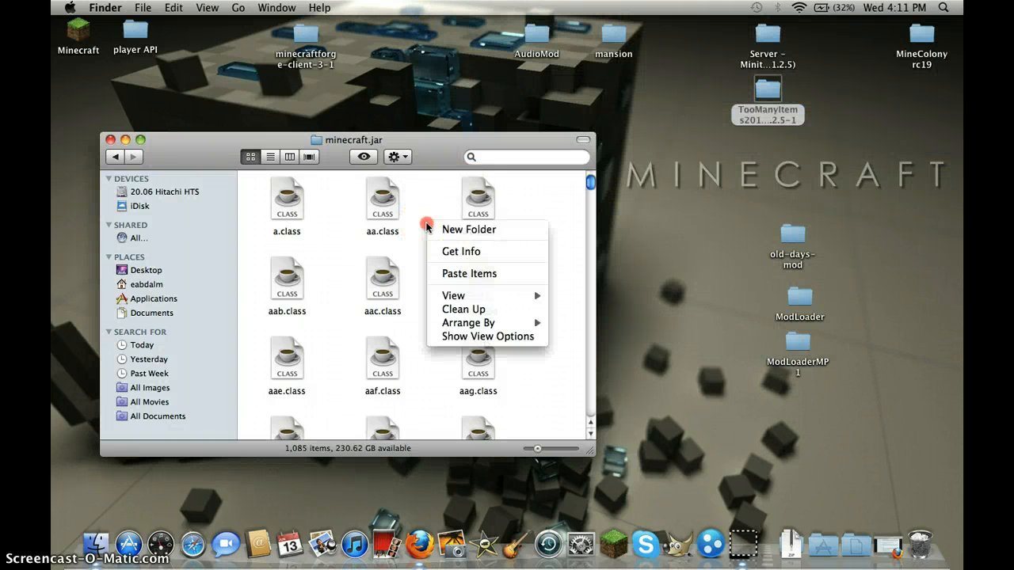
{"action": "mouse_move", "coordinate": [475, 273]}
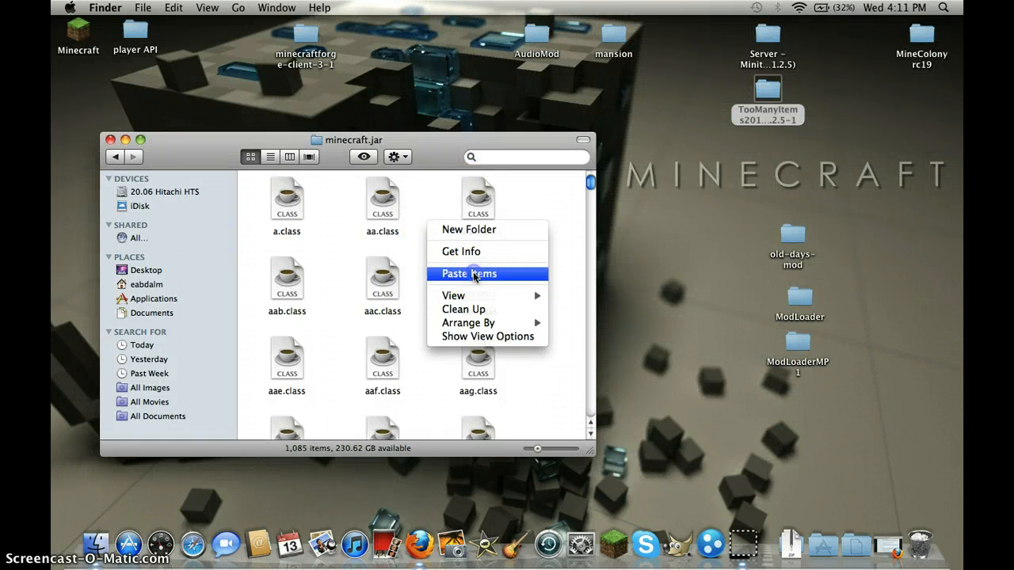
{"action": "left_click", "coordinate": [468, 274]}
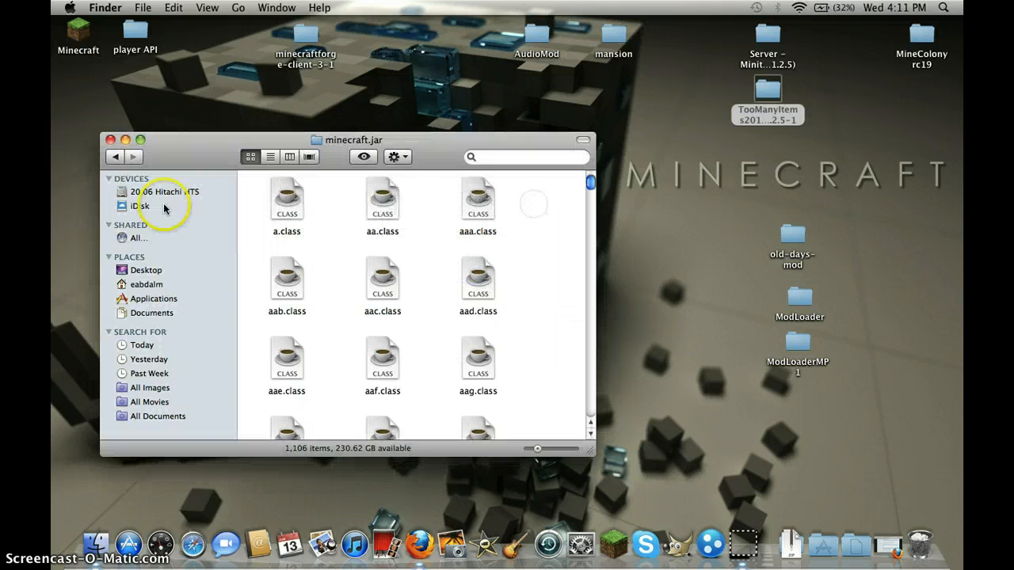
{"action": "mouse_move", "coordinate": [103, 118]}
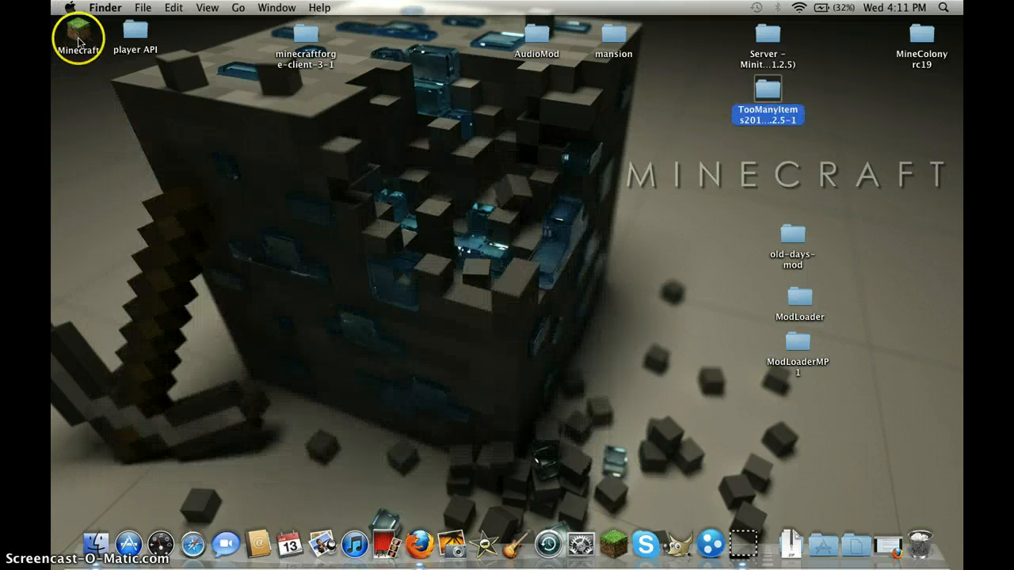
Step: Launch Minecraft from its desktop icon and log in through the launcher
{"action": "left_click", "coordinate": [76, 32]}
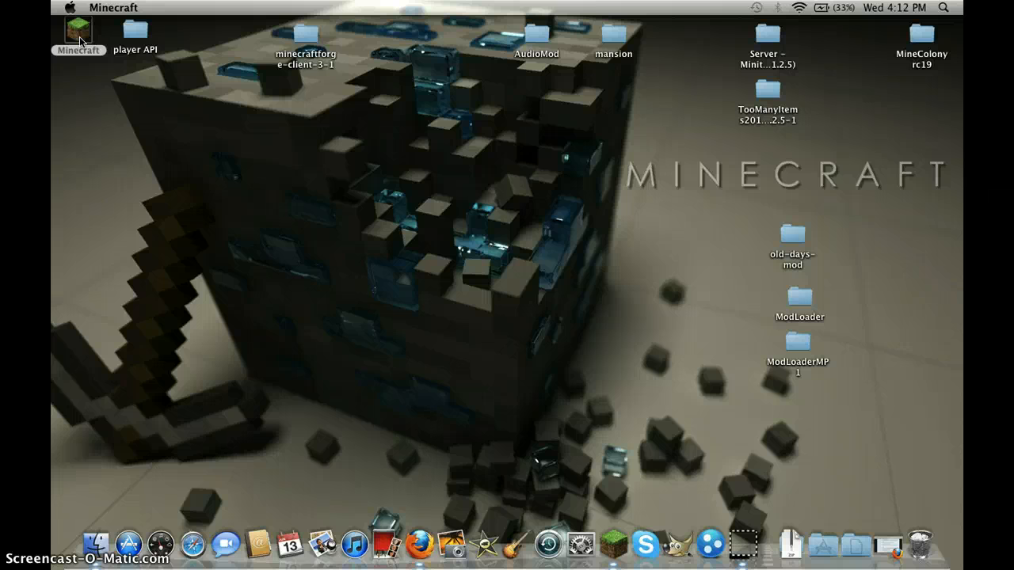
{"action": "double_click", "coordinate": [78, 32]}
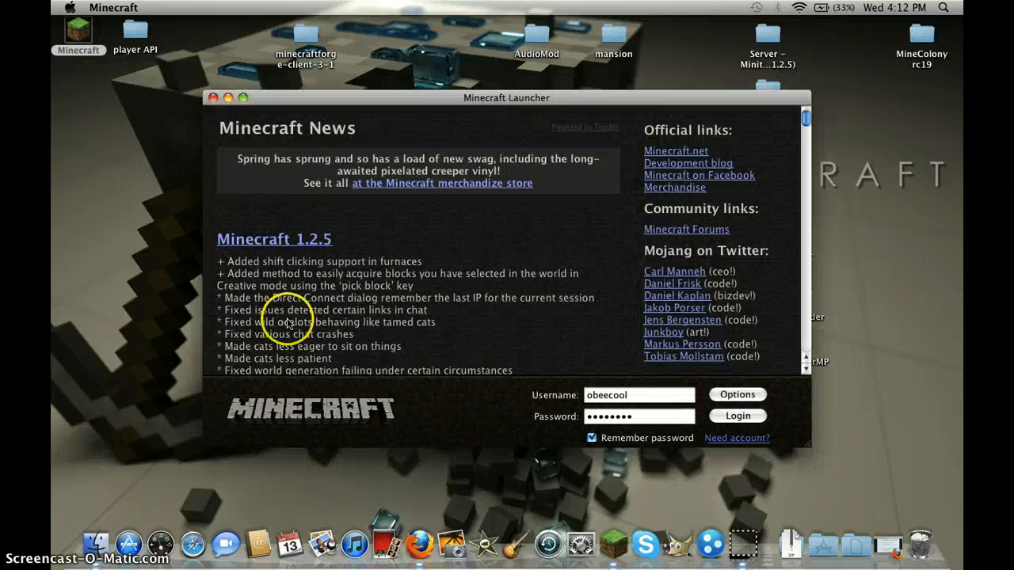
{"action": "left_click", "coordinate": [736, 415]}
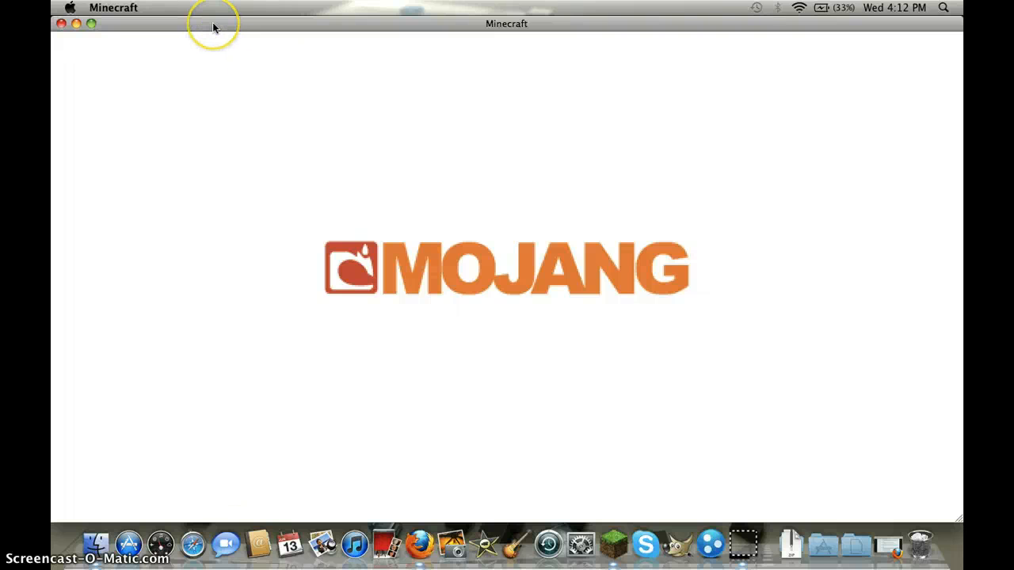
{"action": "mouse_move", "coordinate": [212, 28]}
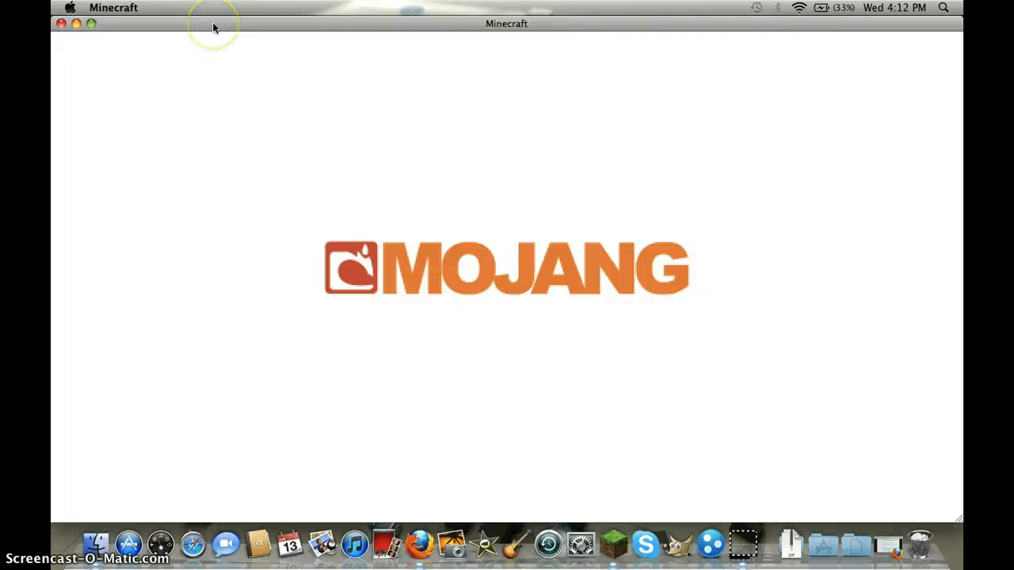
{"action": "mouse_move", "coordinate": [345, 261]}
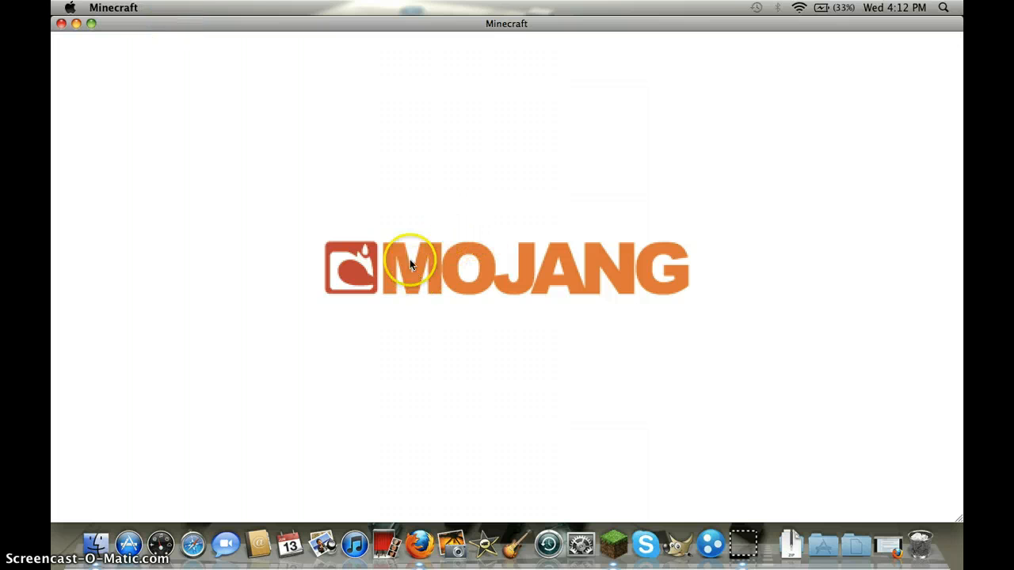
{"action": "mouse_move", "coordinate": [386, 281]}
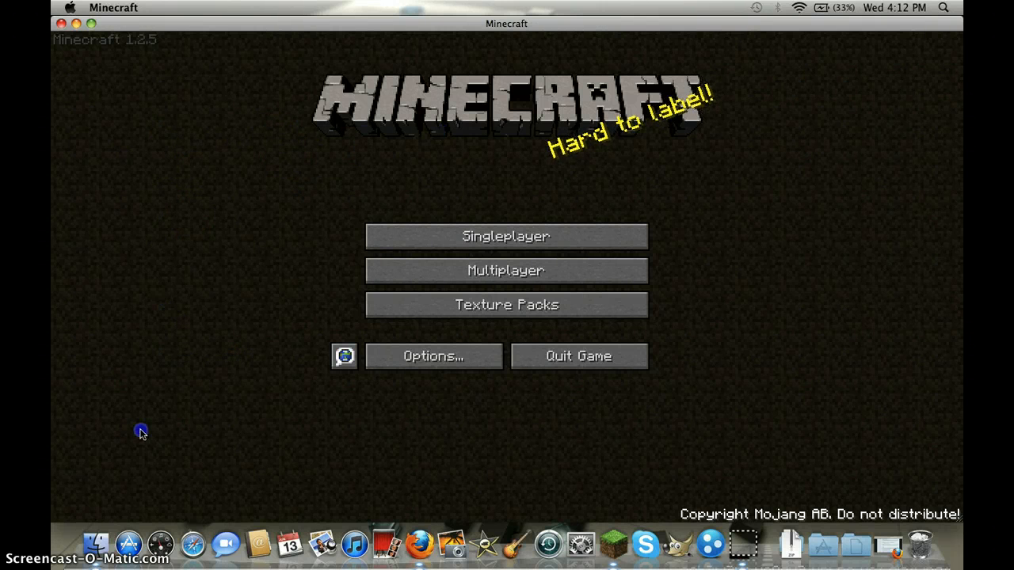
{"action": "mouse_move", "coordinate": [160, 204]}
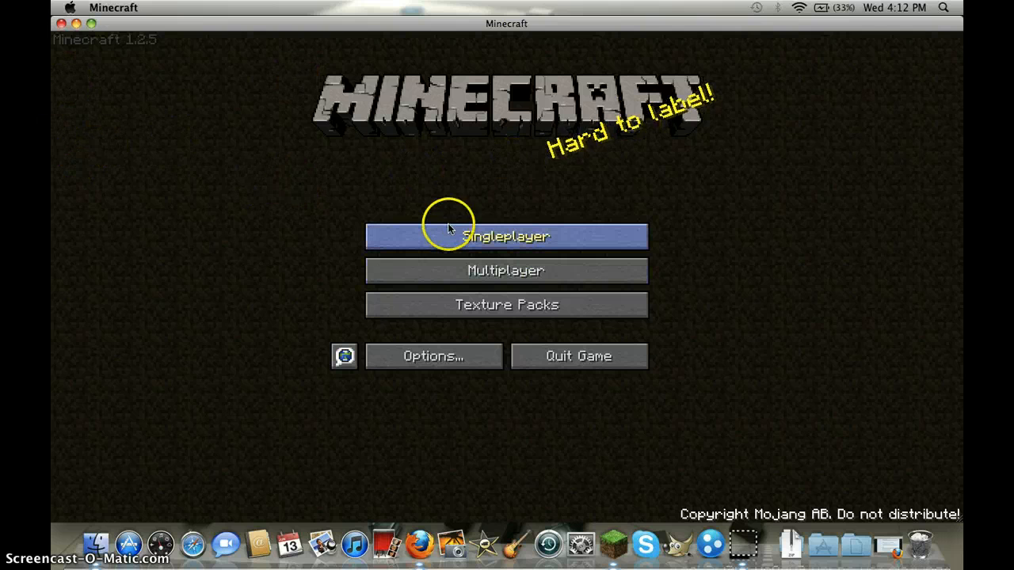
Step: Open Singleplayer and load the first saved creative world
{"action": "left_click", "coordinate": [506, 236]}
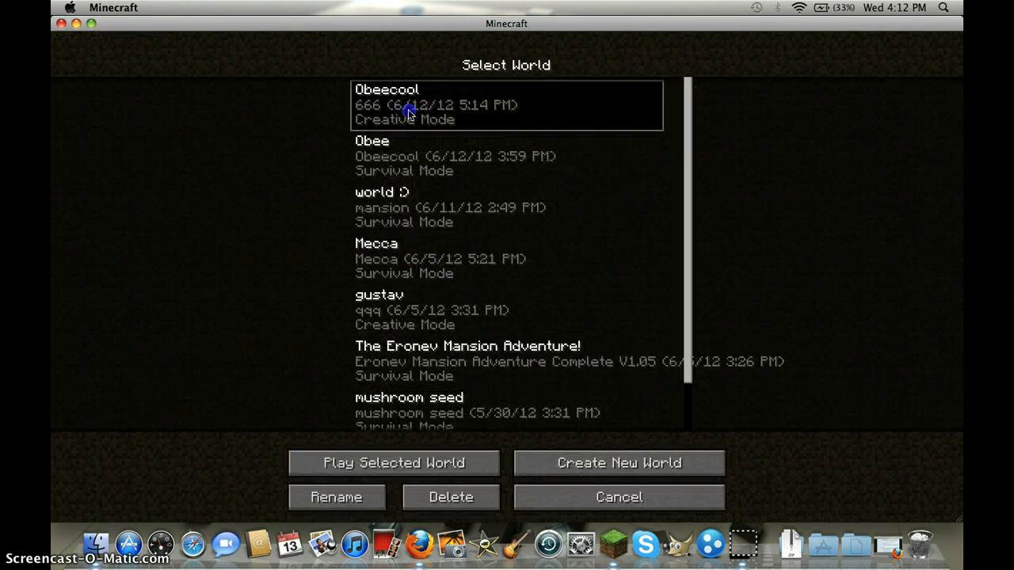
{"action": "left_click", "coordinate": [392, 462]}
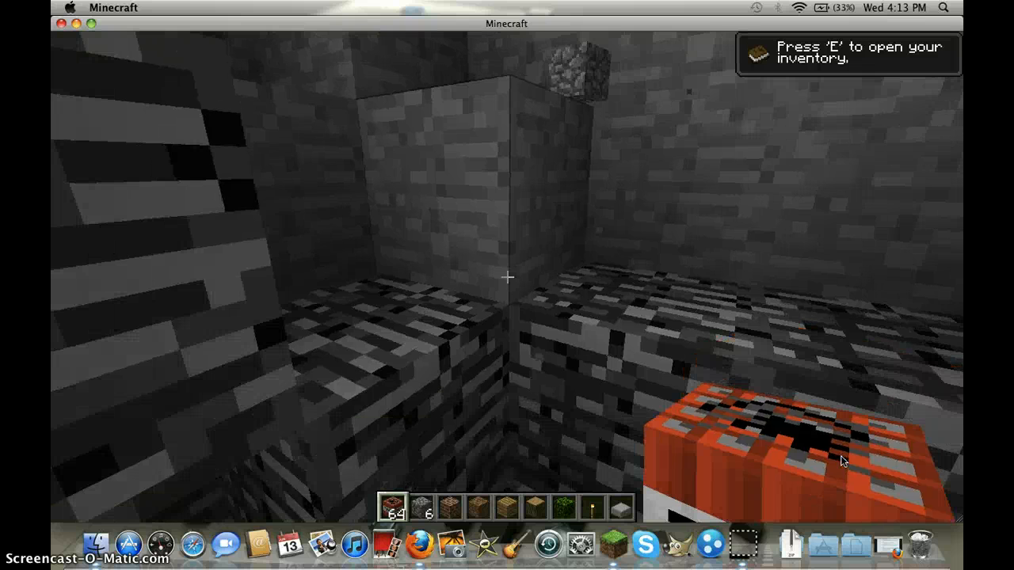
{"action": "mouse_move", "coordinate": [507, 277]}
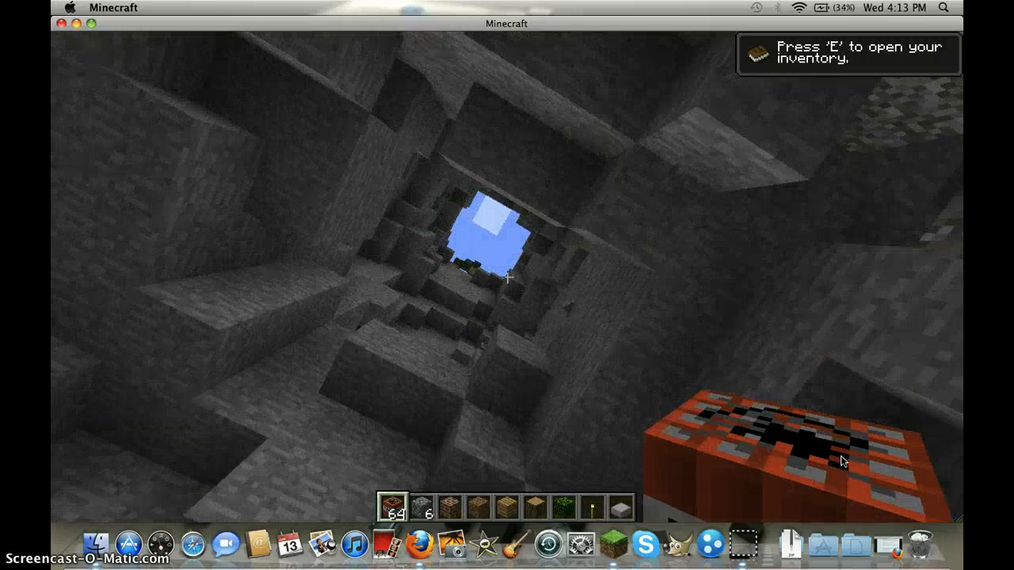
{"action": "mouse_move", "coordinate": [507, 285]}
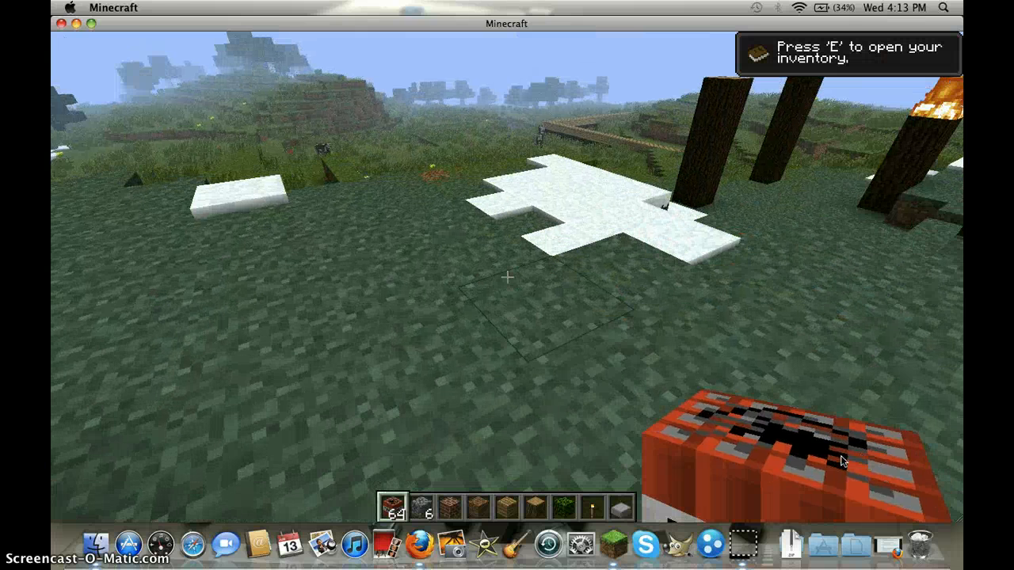
{"action": "mouse_move", "coordinate": [418, 172]}
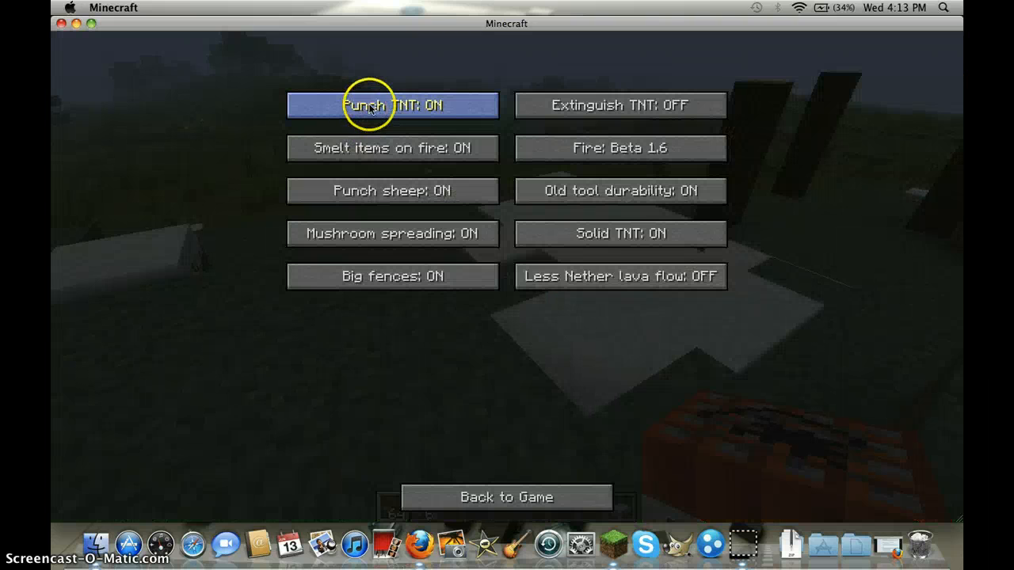
{"action": "mouse_move", "coordinate": [408, 105]}
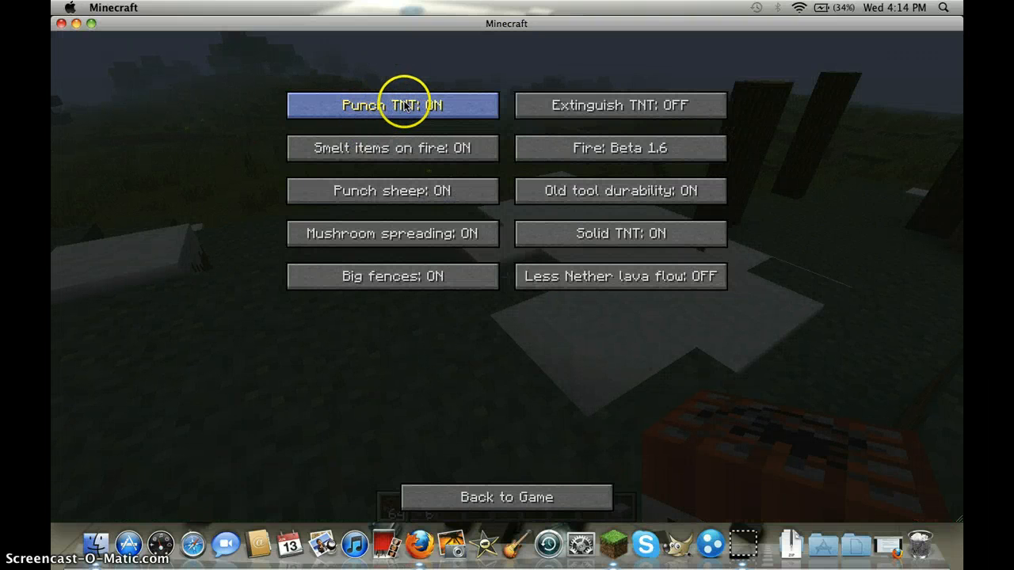
{"action": "mouse_move", "coordinate": [400, 88]}
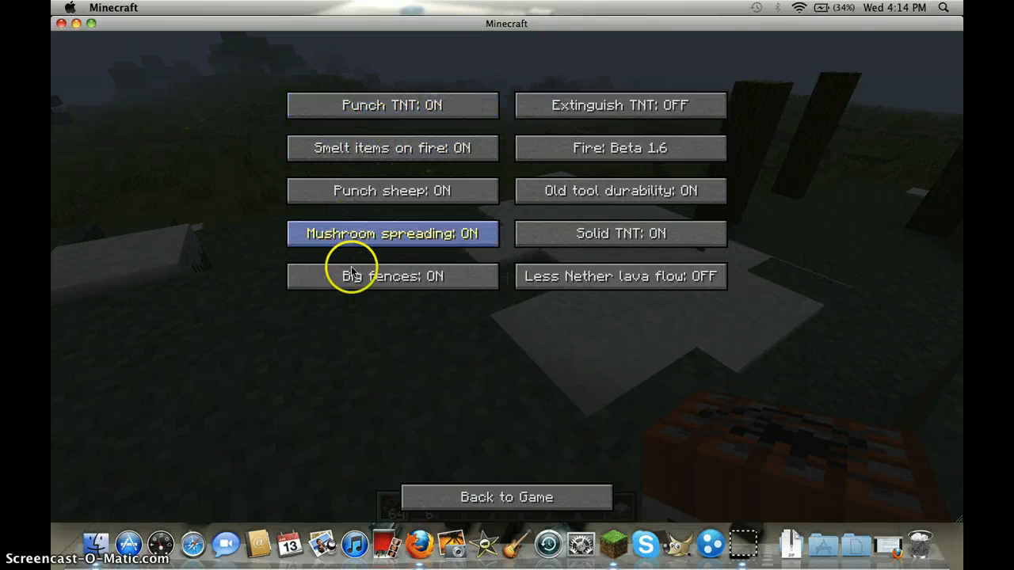
{"action": "mouse_move", "coordinate": [392, 190]}
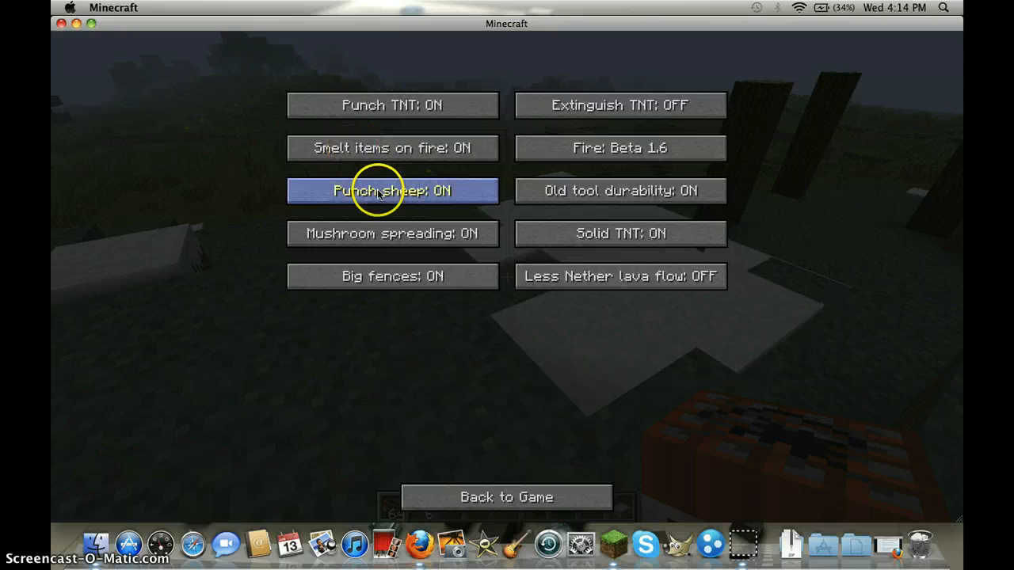
{"action": "mouse_move", "coordinate": [382, 176]}
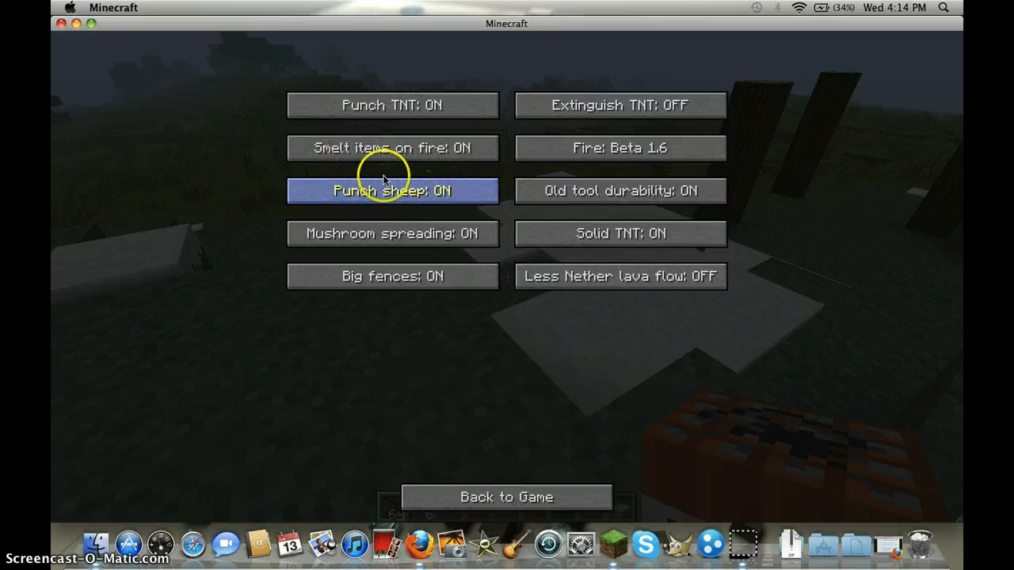
{"action": "mouse_move", "coordinate": [392, 104]}
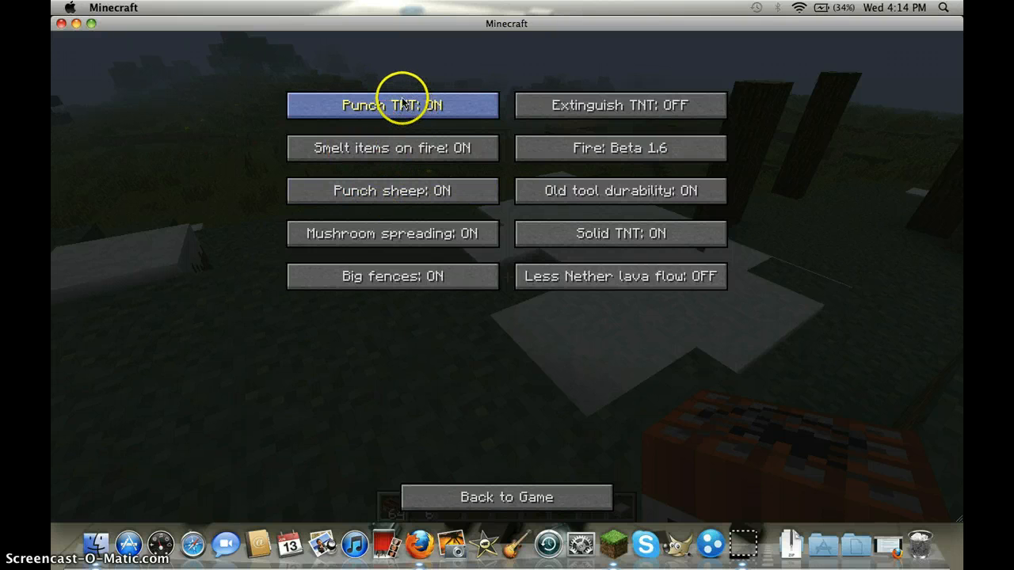
{"action": "mouse_move", "coordinate": [355, 105]}
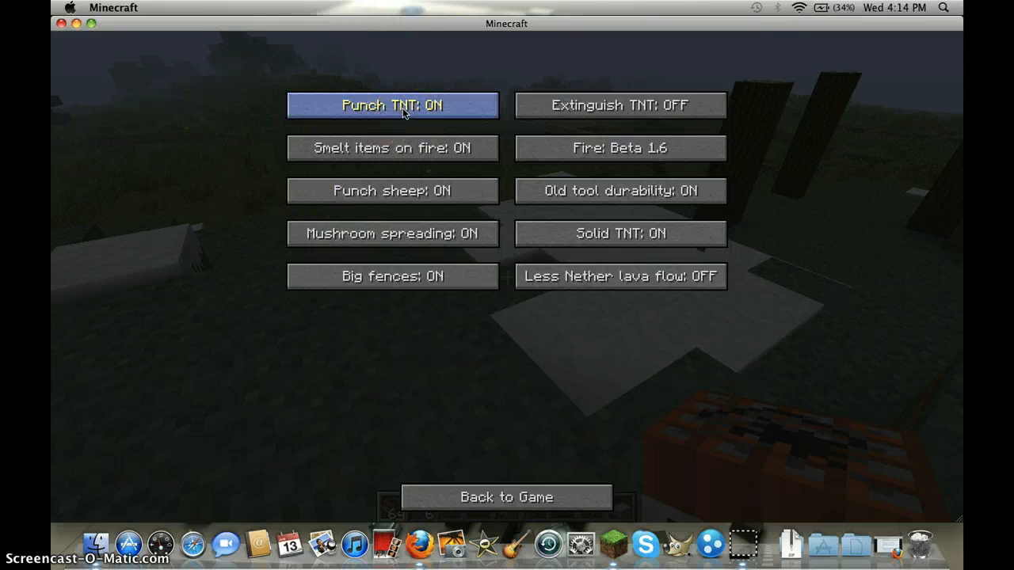
{"action": "mouse_move", "coordinate": [392, 148]}
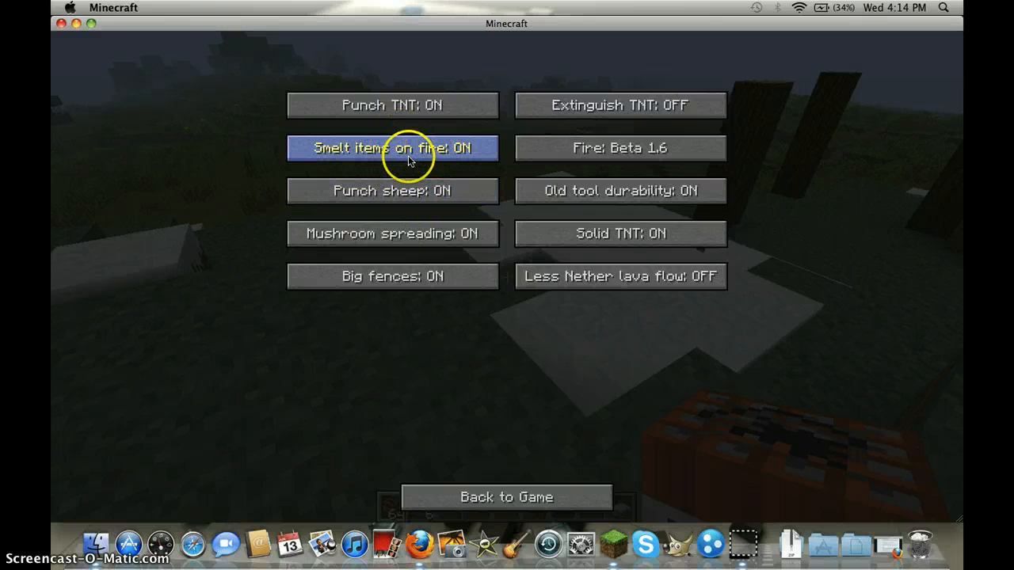
{"action": "mouse_move", "coordinate": [445, 163]}
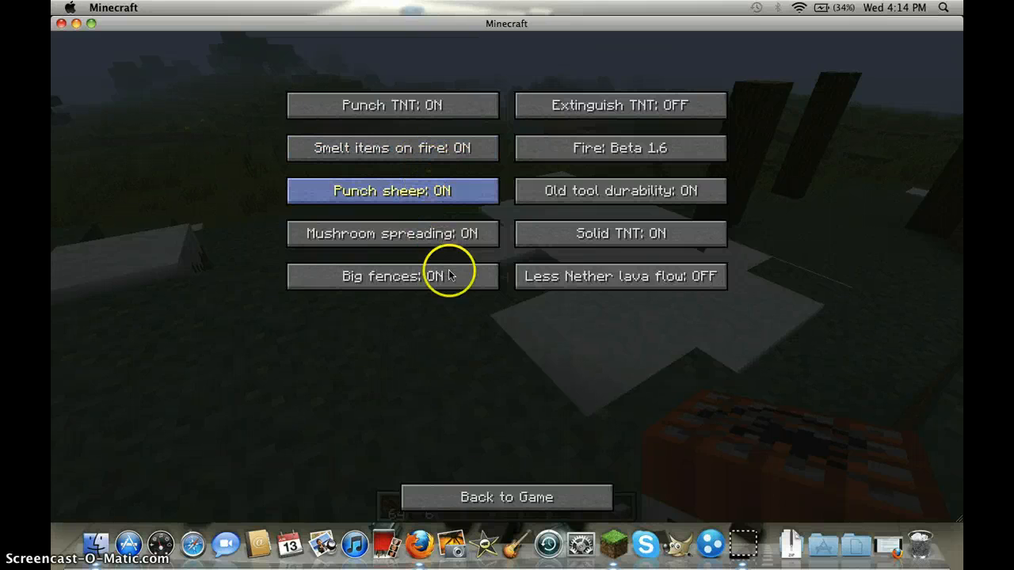
{"action": "left_click", "coordinate": [506, 497]}
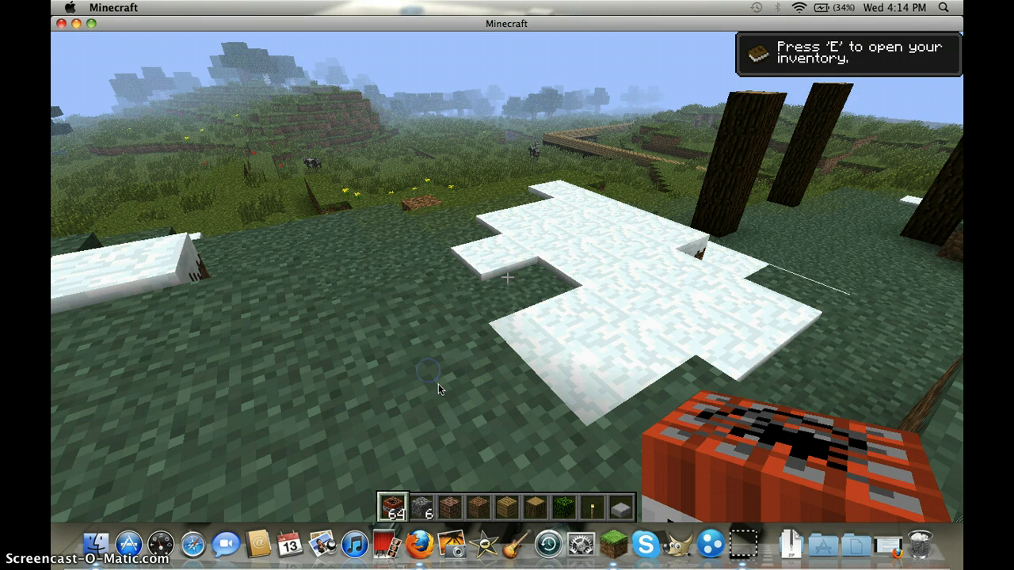
{"action": "key", "text": "e"}
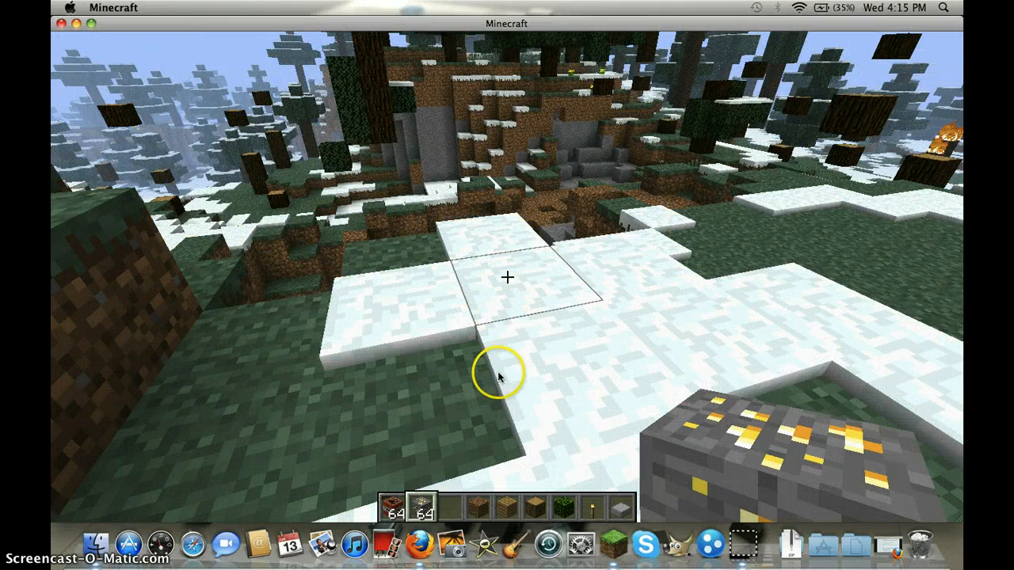
{"action": "mouse_move", "coordinate": [717, 432]}
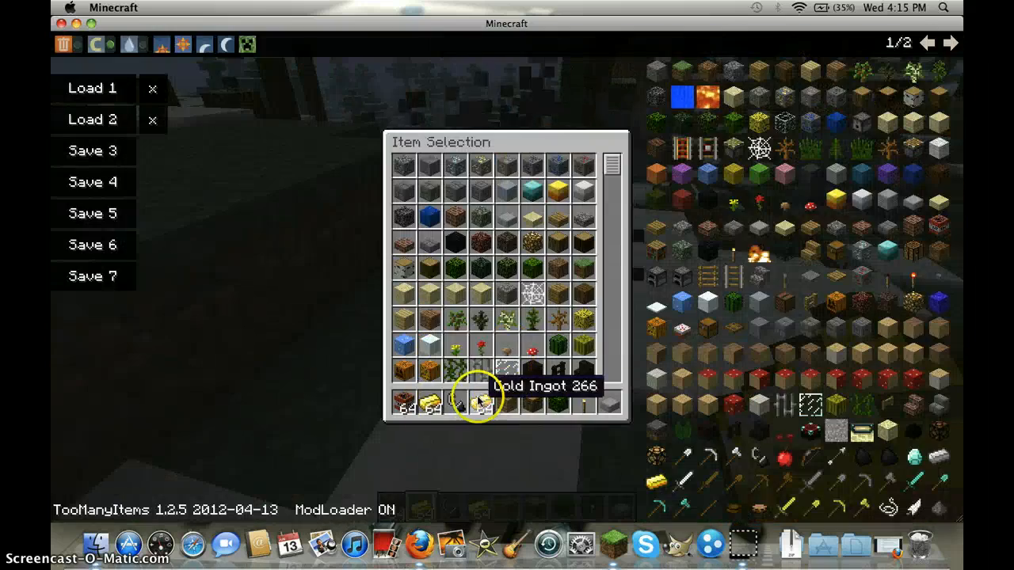
{"action": "mouse_move", "coordinate": [481, 164]}
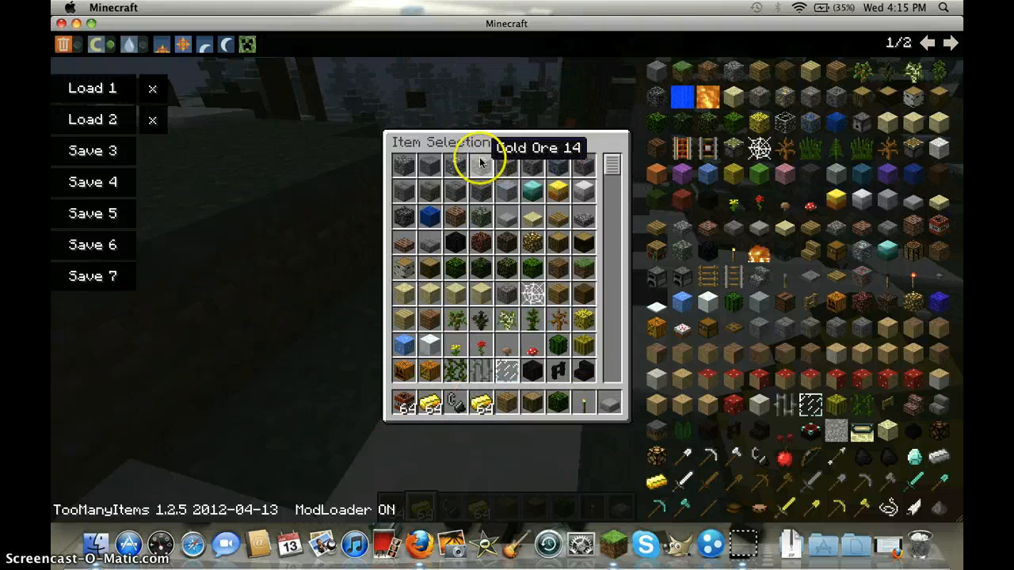
{"action": "mouse_move", "coordinate": [479, 396]}
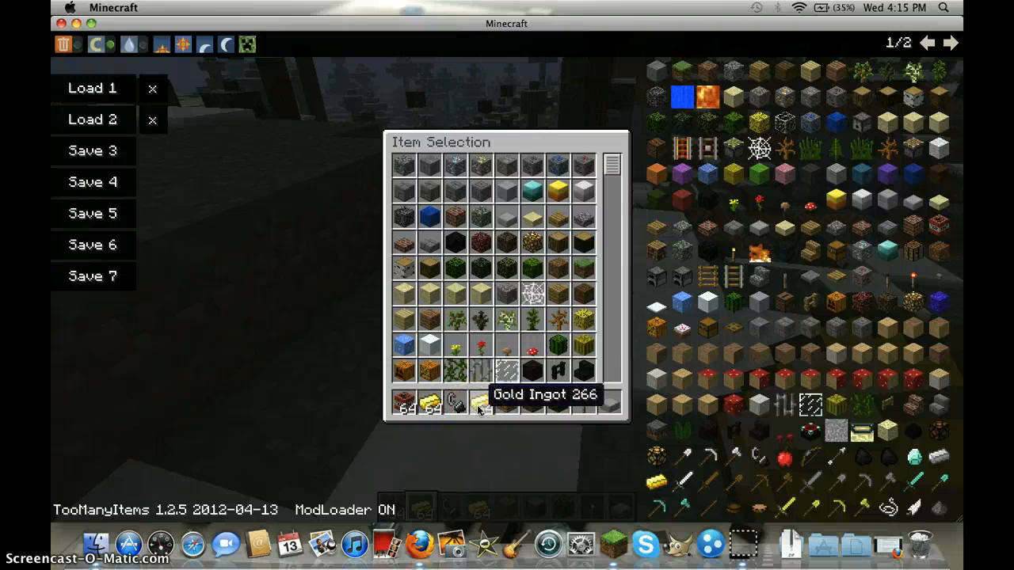
Step: Put the gold ingot stack into the hotbar
{"action": "left_click", "coordinate": [479, 404]}
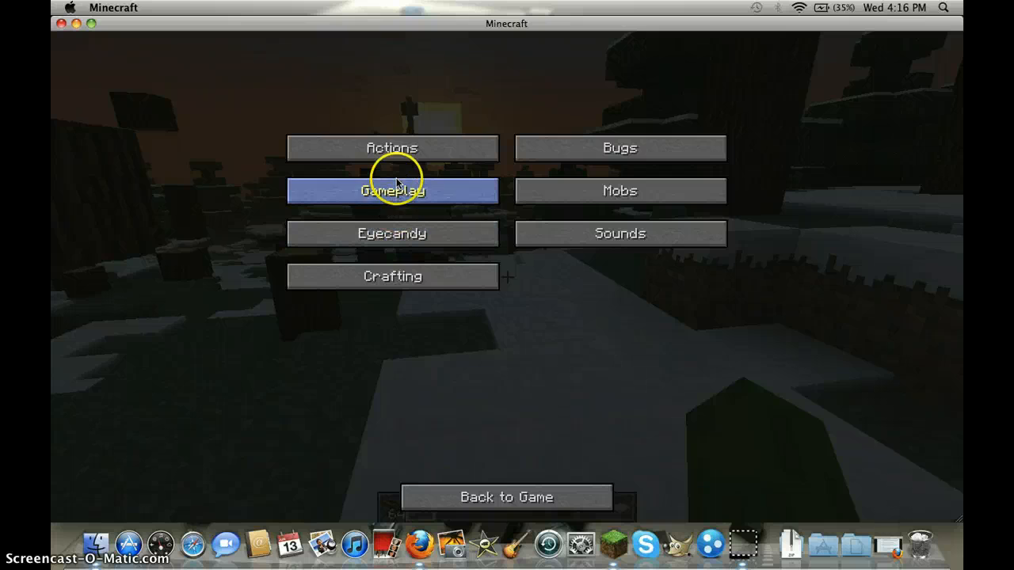
Step: Cycle the OldDays gameplay Fire option to Alpha, test it in-world, and reopen settings
{"action": "left_click", "coordinate": [391, 190]}
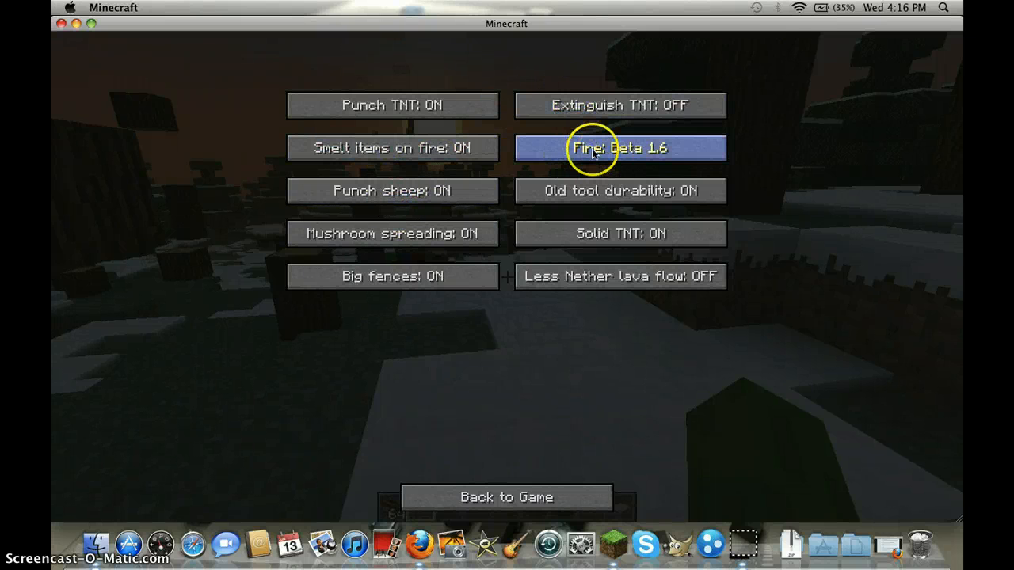
{"action": "left_click", "coordinate": [620, 147]}
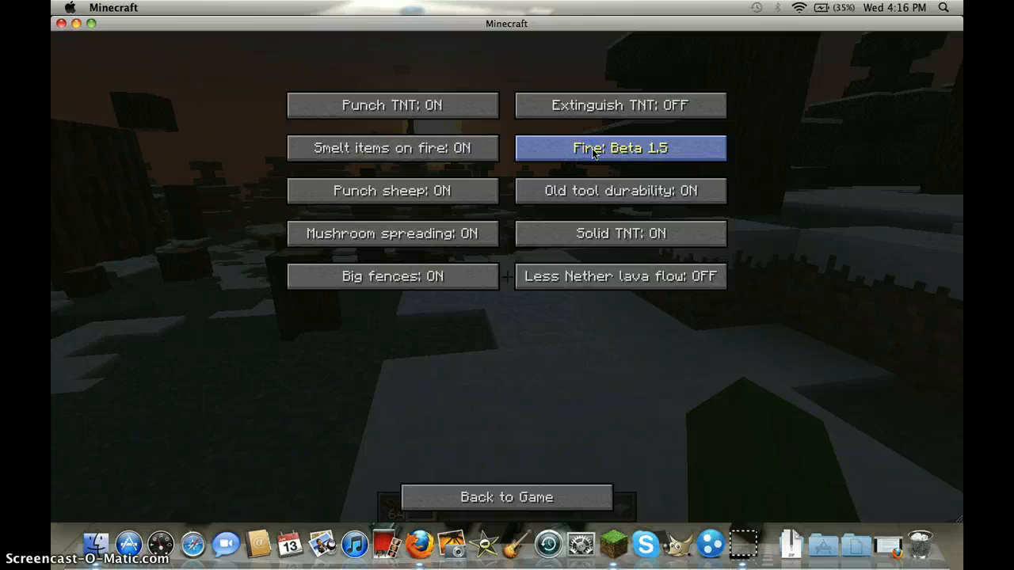
{"action": "left_click", "coordinate": [619, 149]}
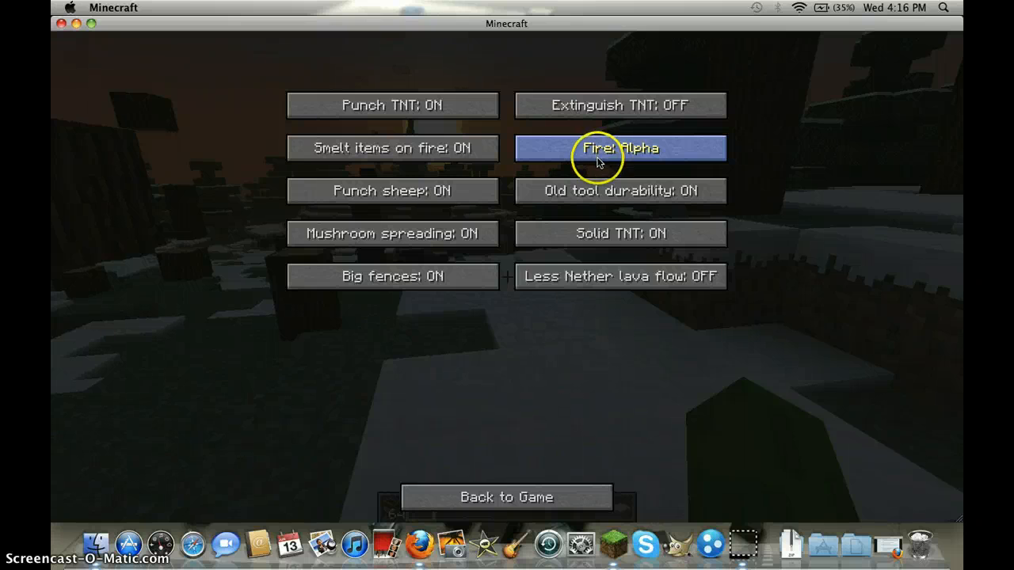
{"action": "left_click", "coordinate": [506, 496]}
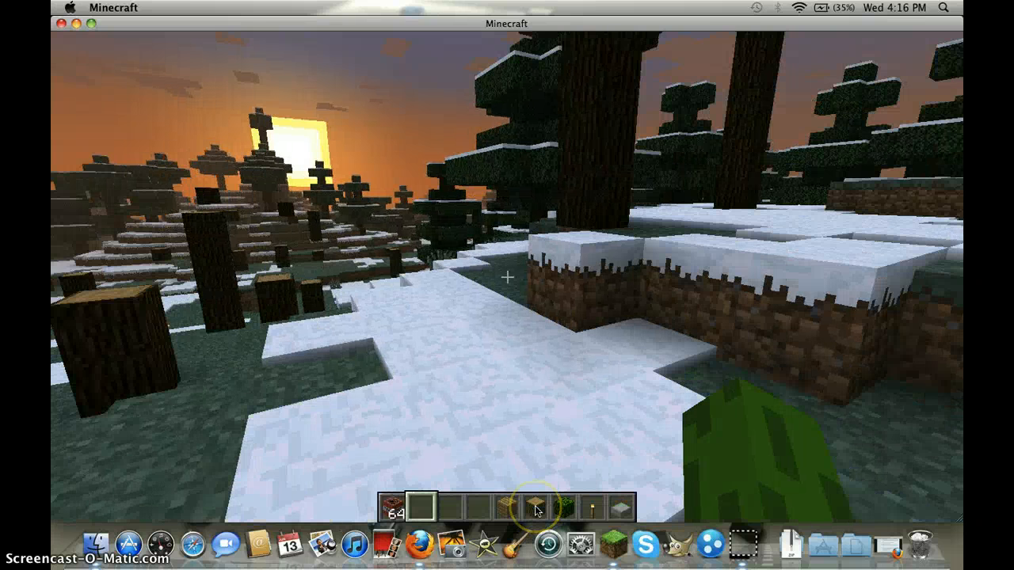
{"action": "key", "text": "e"}
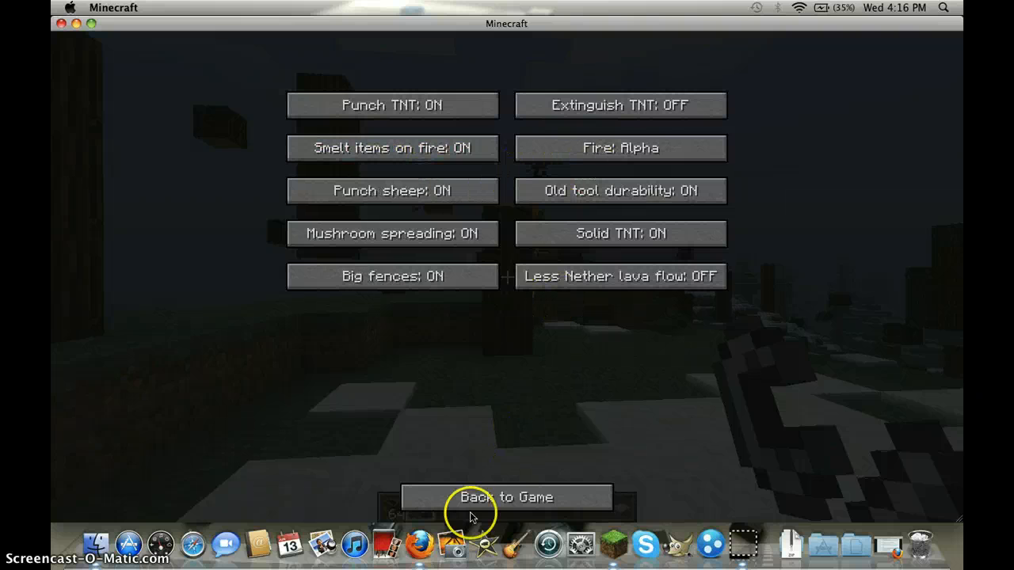
Step: Return from the settings menu to the night-time snowy world
{"action": "left_click", "coordinate": [506, 497]}
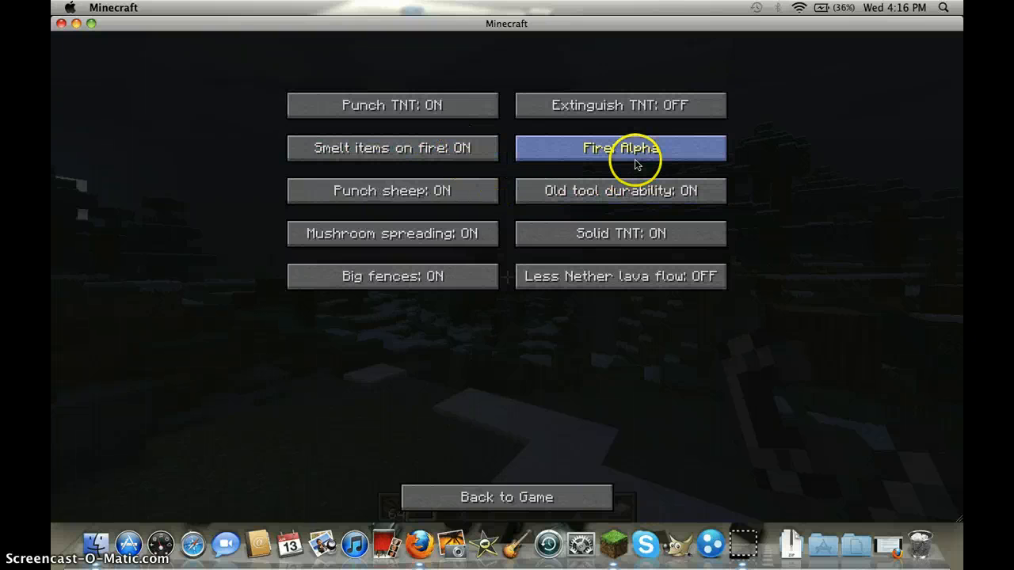
{"action": "left_click", "coordinate": [505, 496]}
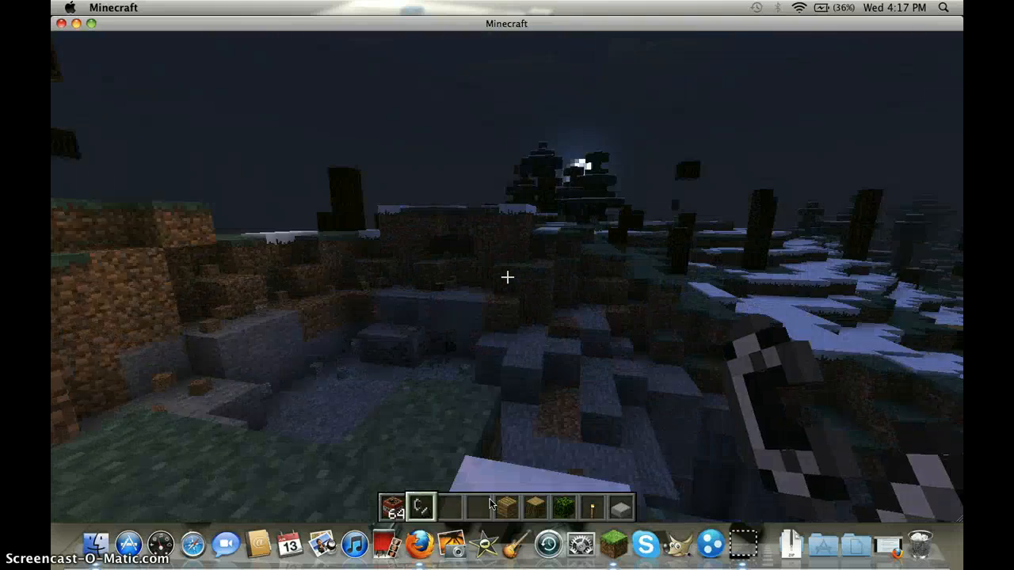
{"action": "mouse_move", "coordinate": [507, 277]}
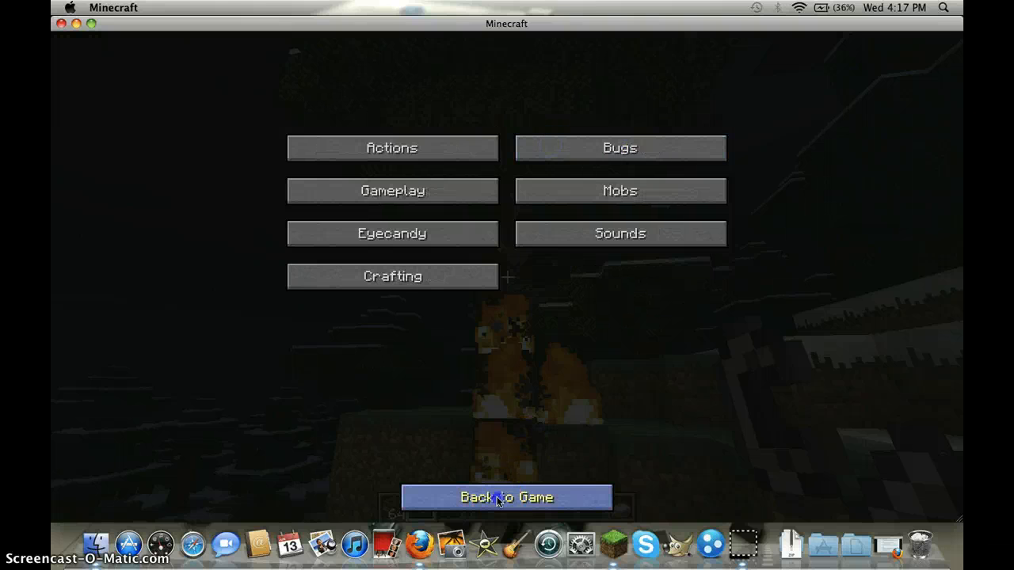
Step: Review the gameplay settings with Fire on Beta 1.5, then resume playing
{"action": "left_click", "coordinate": [506, 496]}
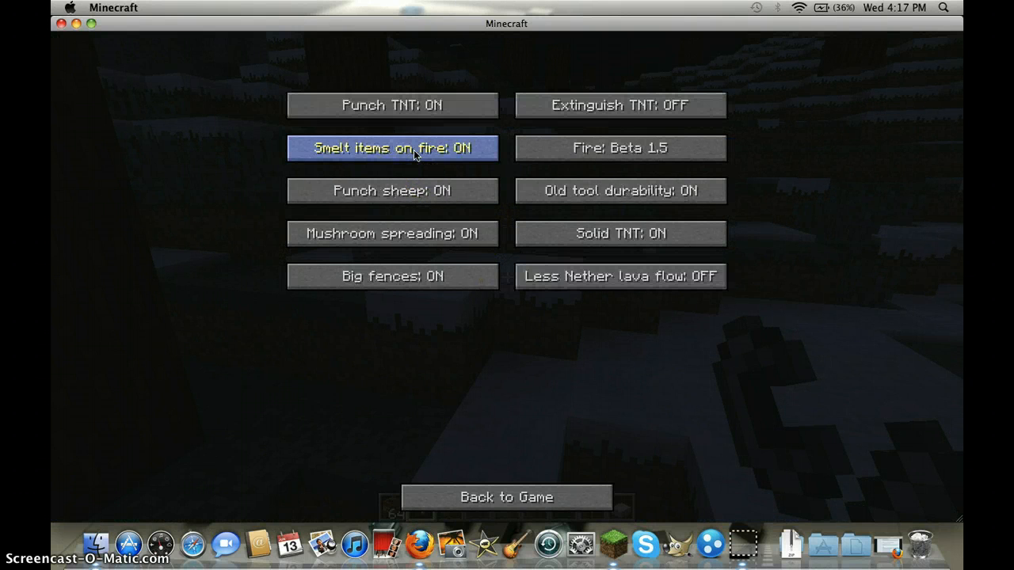
{"action": "mouse_move", "coordinate": [392, 233]}
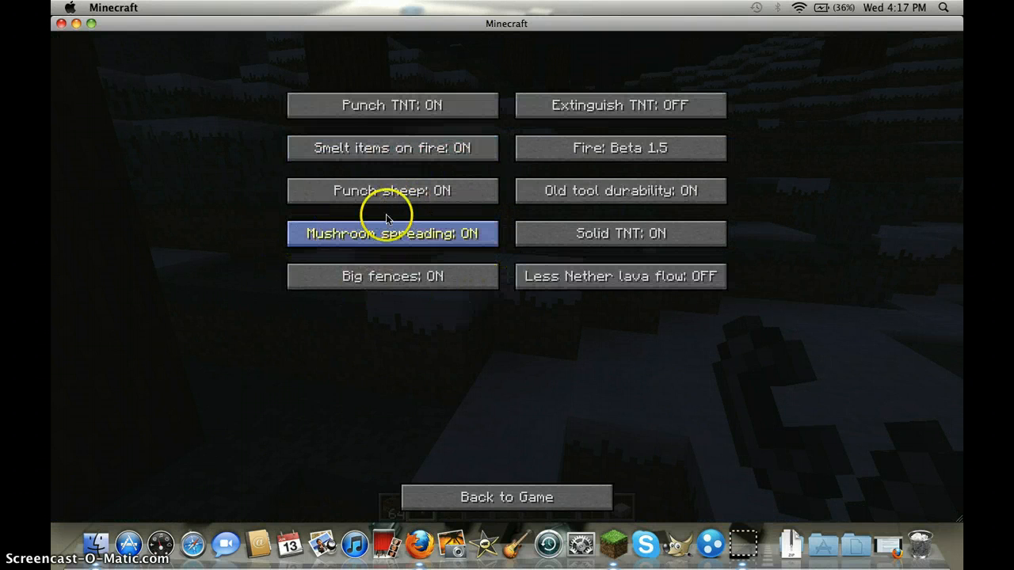
{"action": "mouse_move", "coordinate": [377, 190]}
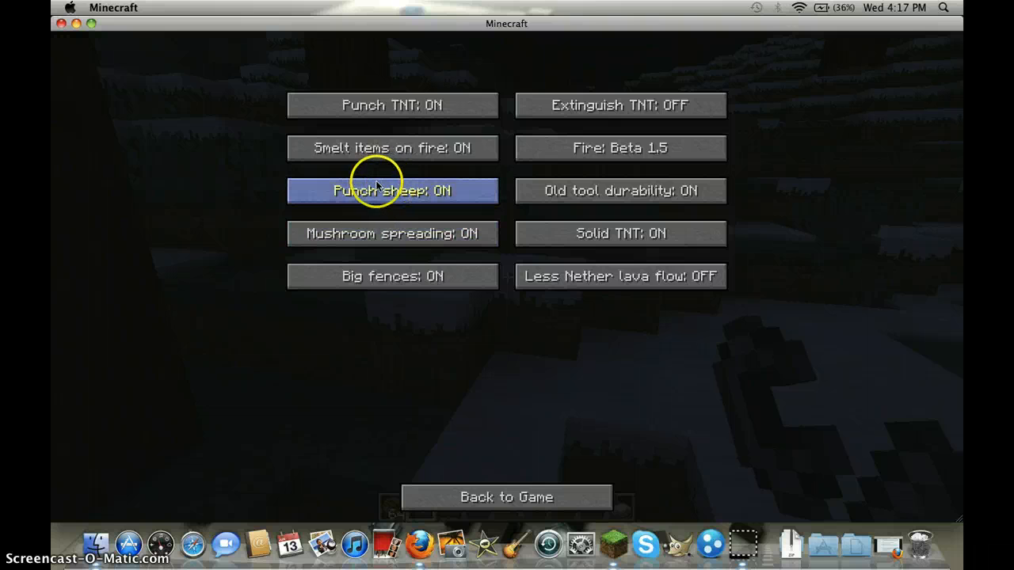
{"action": "mouse_move", "coordinate": [506, 497]}
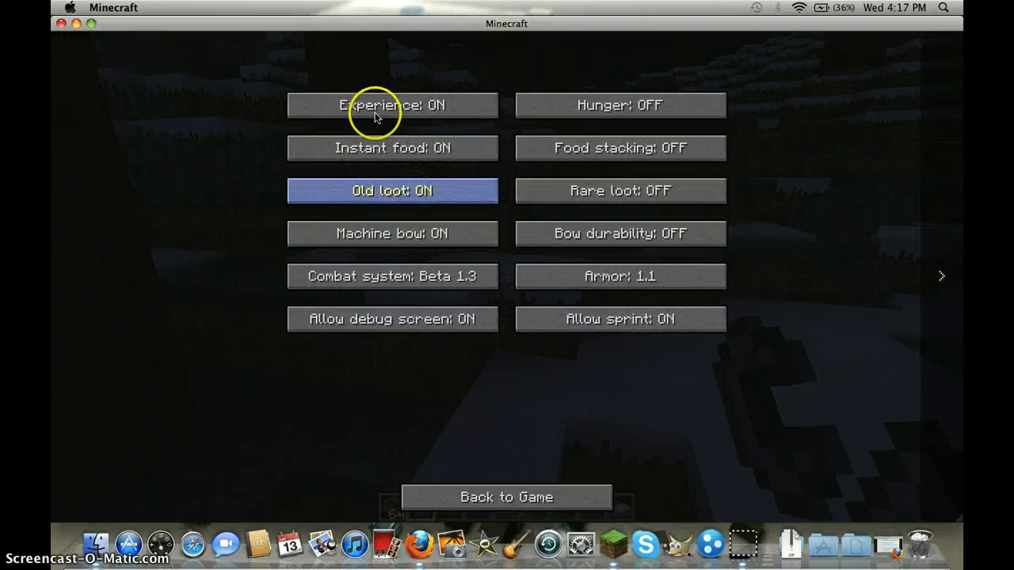
{"action": "mouse_move", "coordinate": [620, 105]}
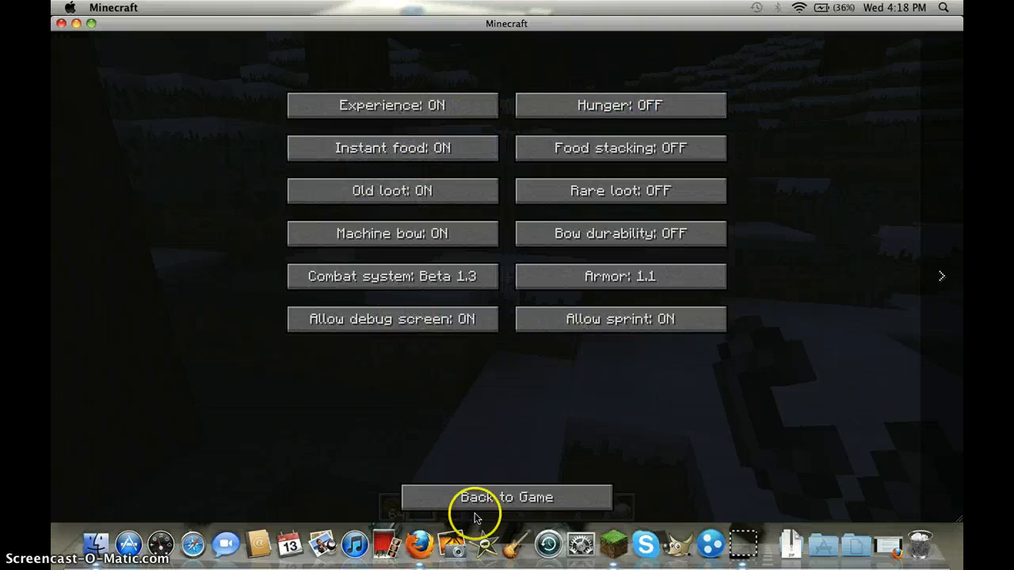
{"action": "left_click", "coordinate": [940, 275]}
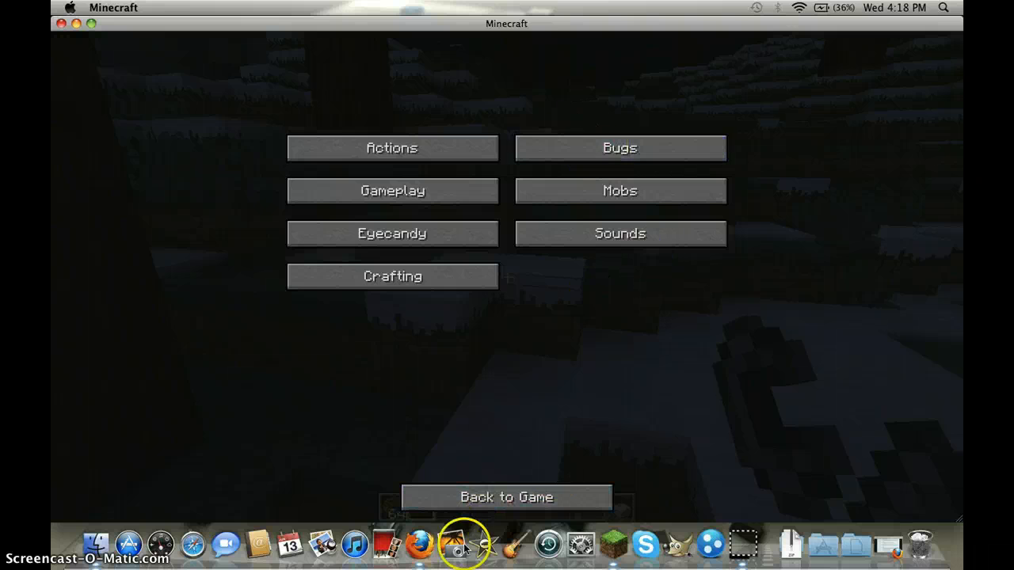
{"action": "left_click", "coordinate": [506, 496]}
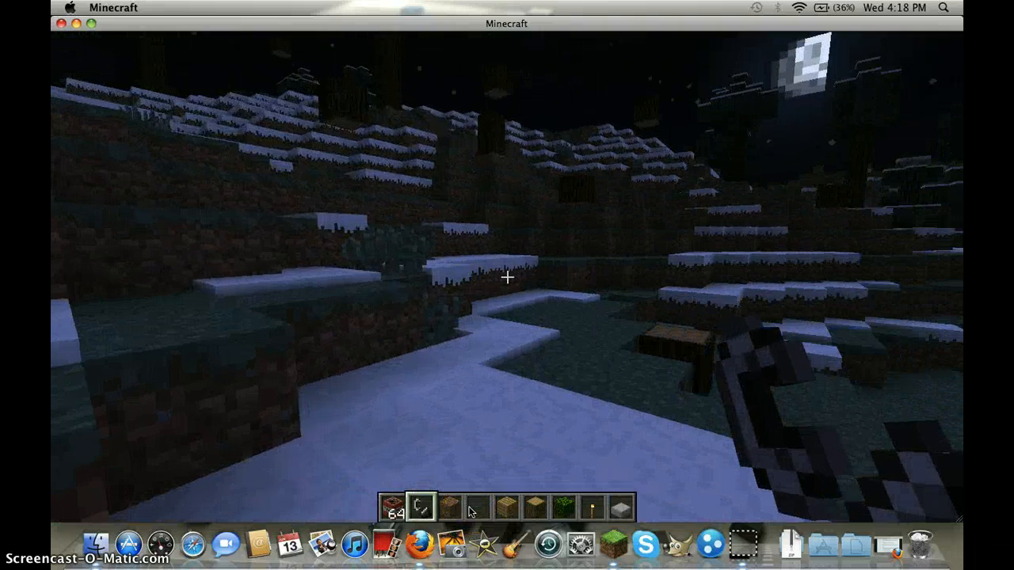
Step: Pause, save and quit to title, then close the Minecraft window
{"action": "key", "text": "Escape"}
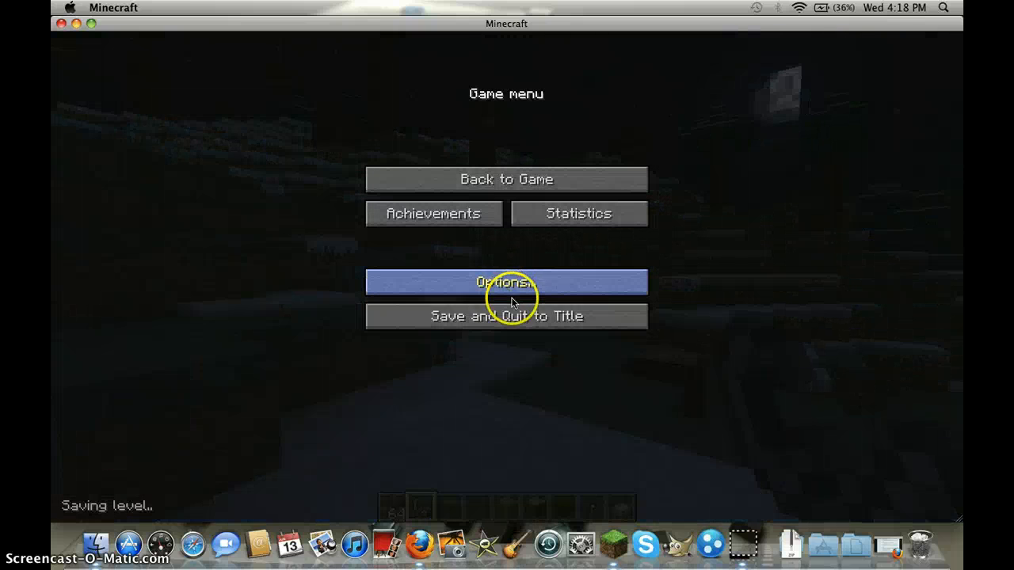
{"action": "left_click", "coordinate": [505, 316]}
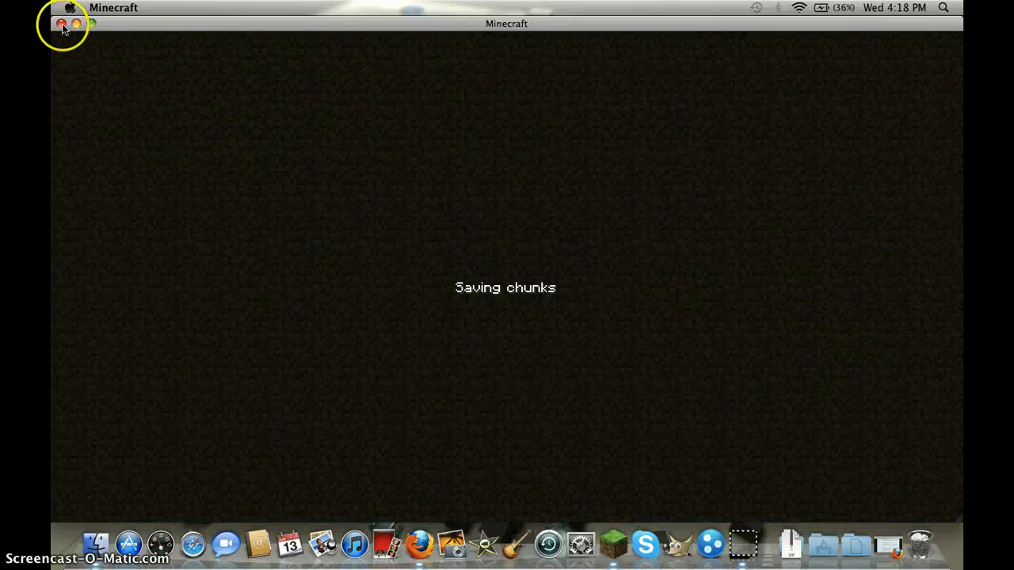
{"action": "left_click", "coordinate": [62, 24]}
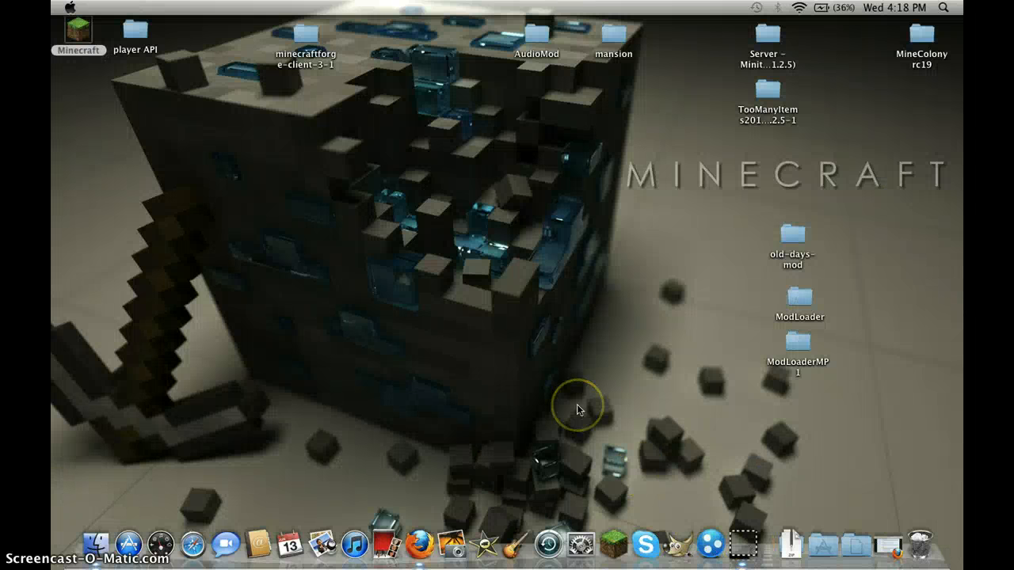